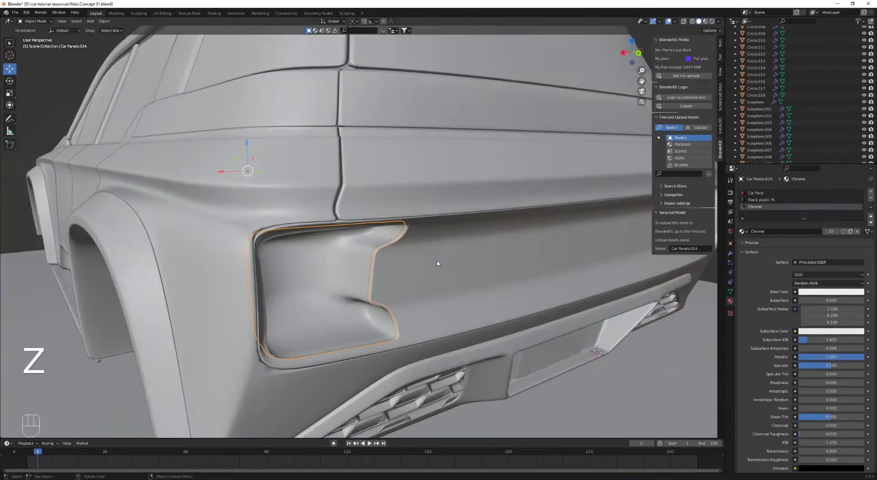
Edit Car Panels.029 and extrude the rear light recess rim along Y into the body
key(Tab)
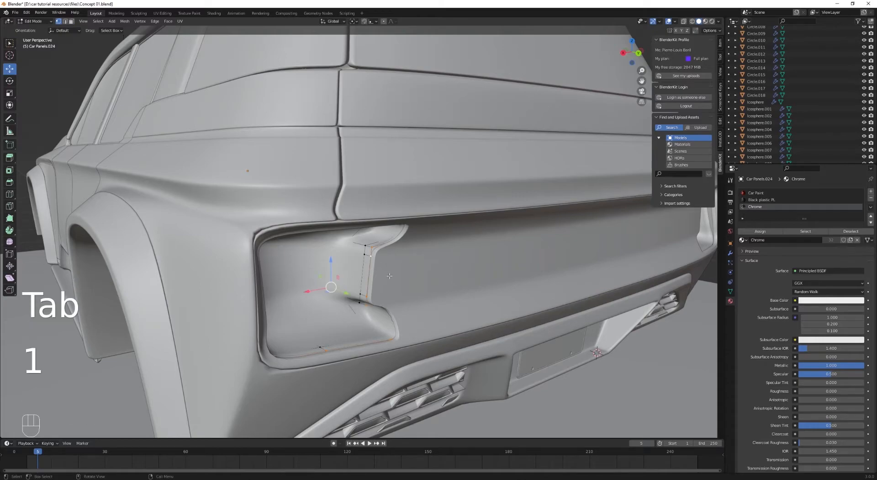
key(Tab)
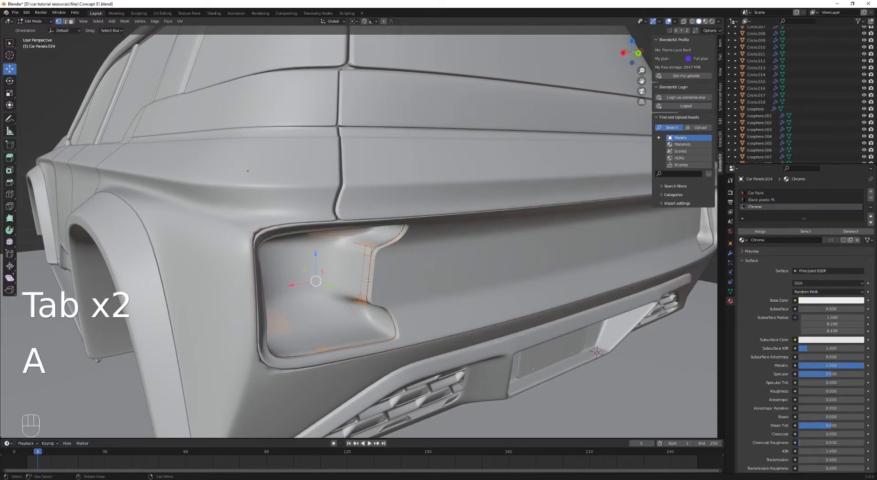
key(Tab)
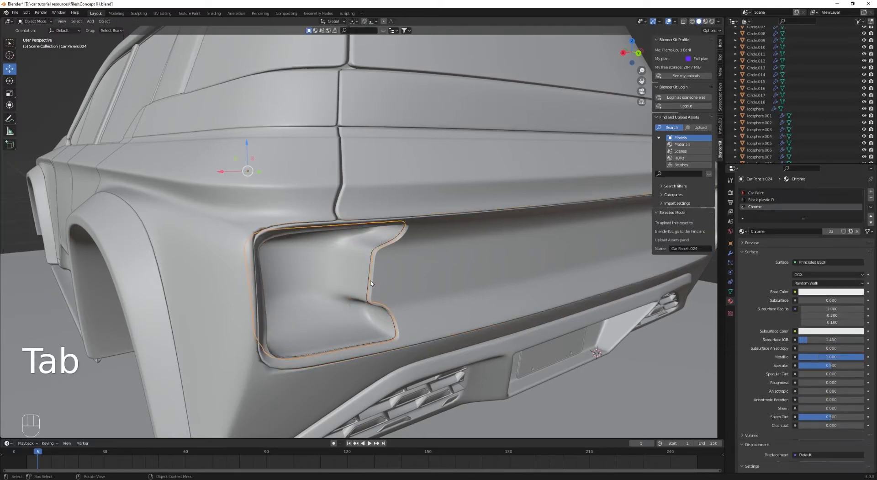
key(z)
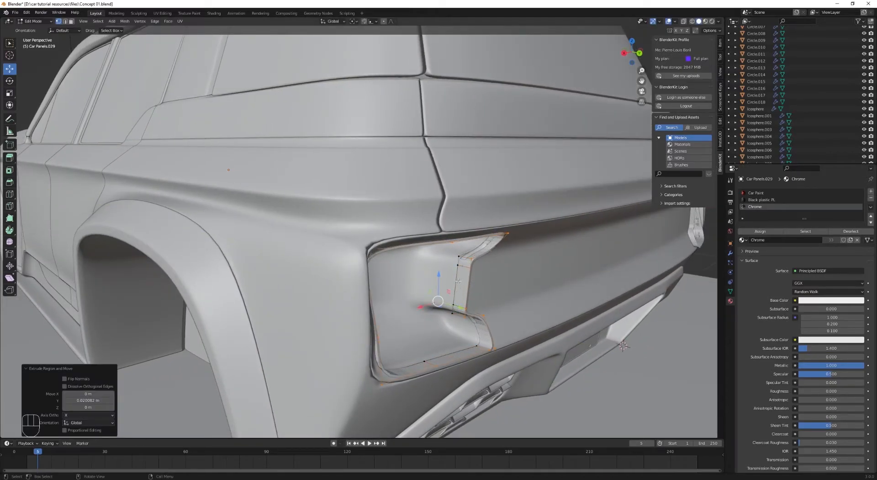
key(g)
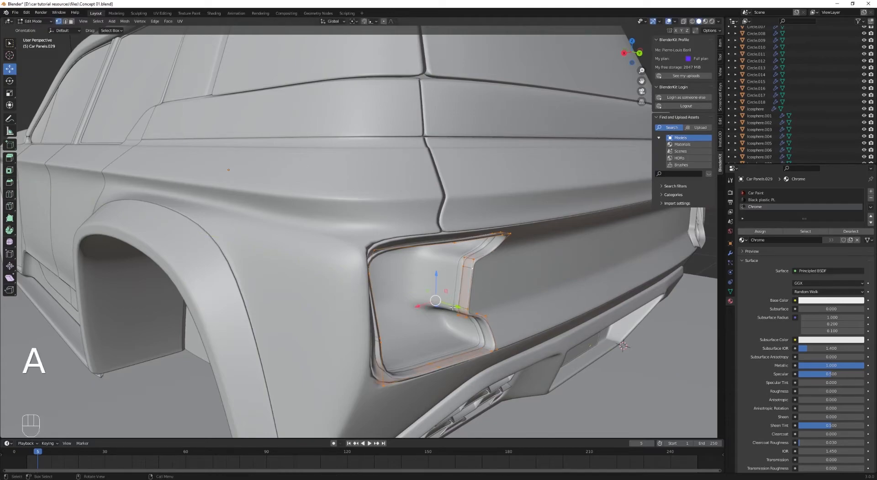
drag(453, 306, 491, 305)
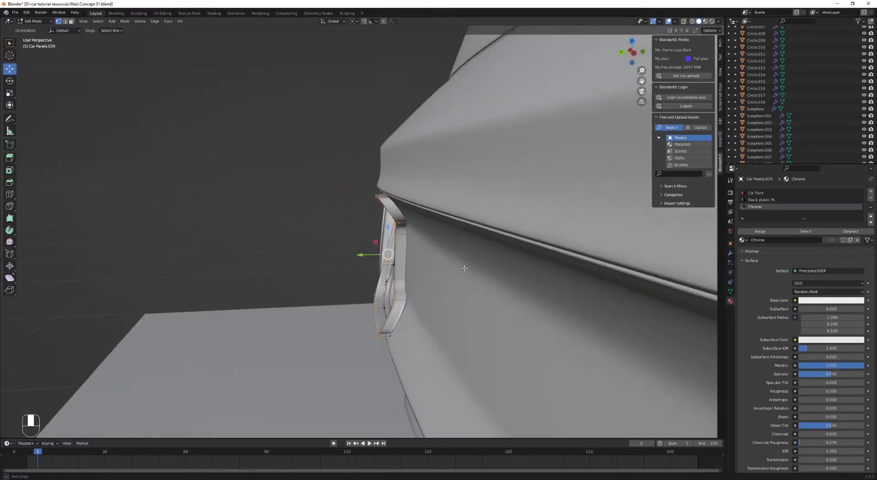
Reposition the extruded rim vertices to set the recess depth
key(shift+n)
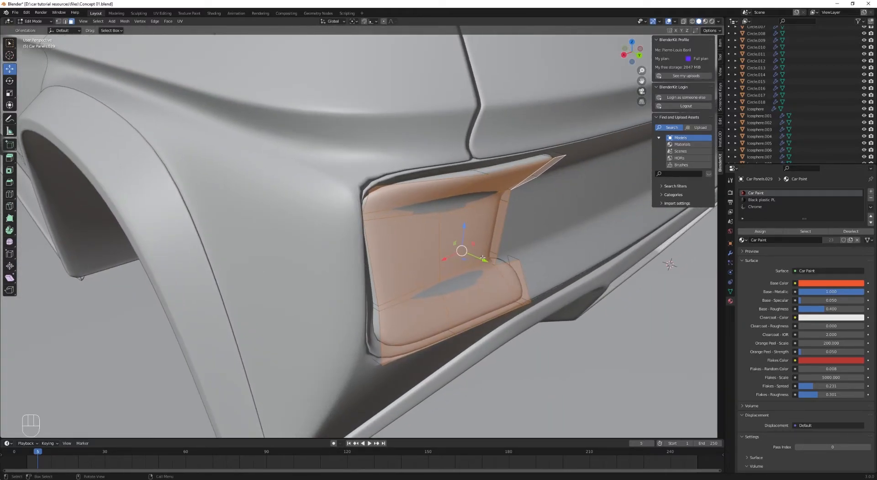
Align the rim edges, add a loop cut across the panel and slide it toward the rim
key(s)
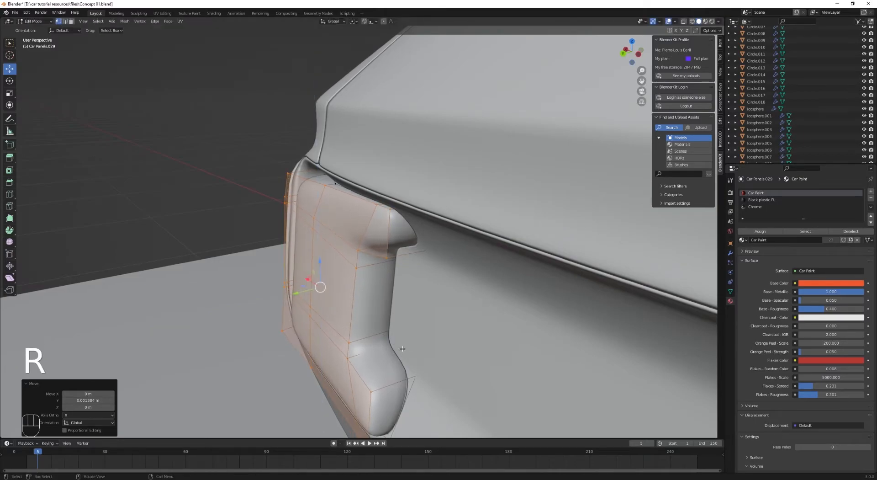
key(ctrl+r)
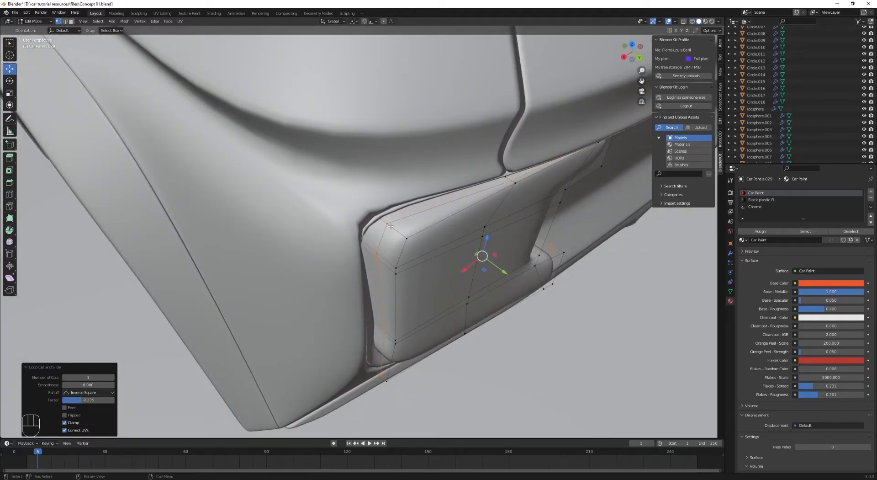
key(g)
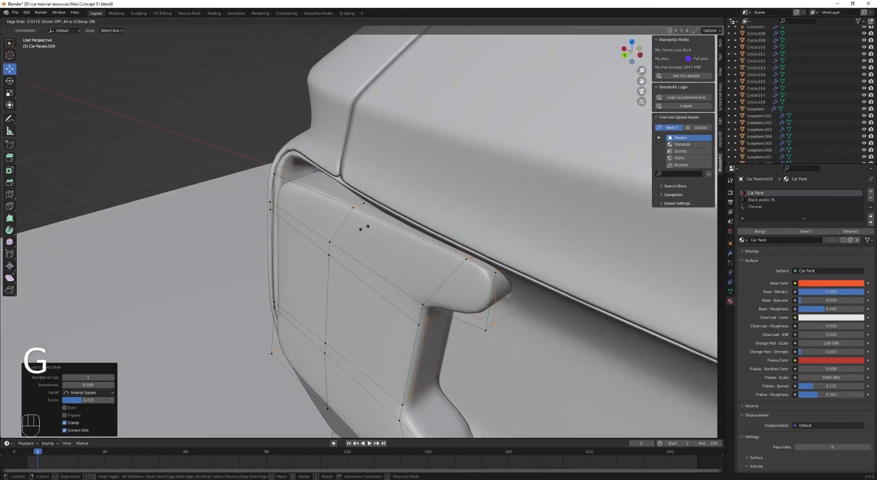
key(Tab)
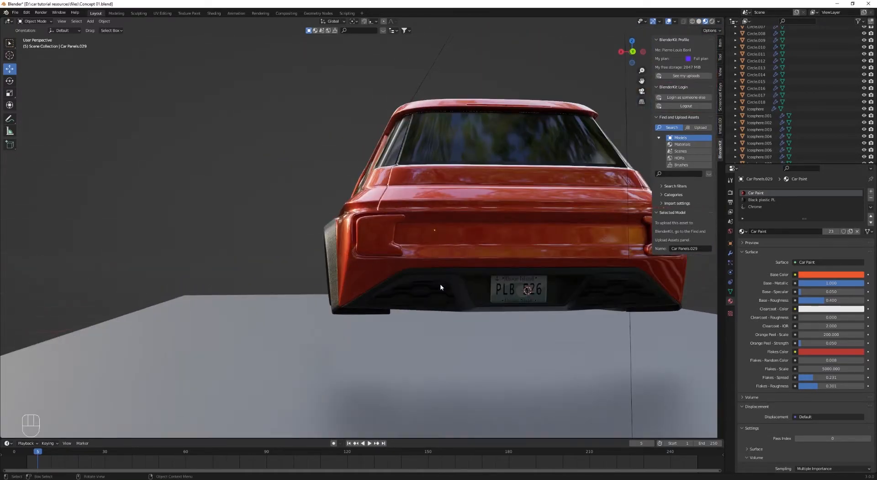
Inset the panel's front faces and add an edge loop near the rim
key(Tab)
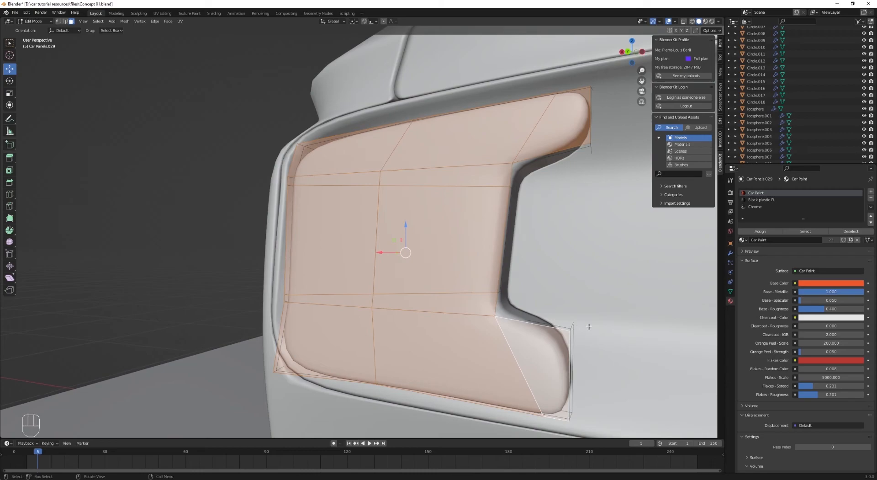
key(i)
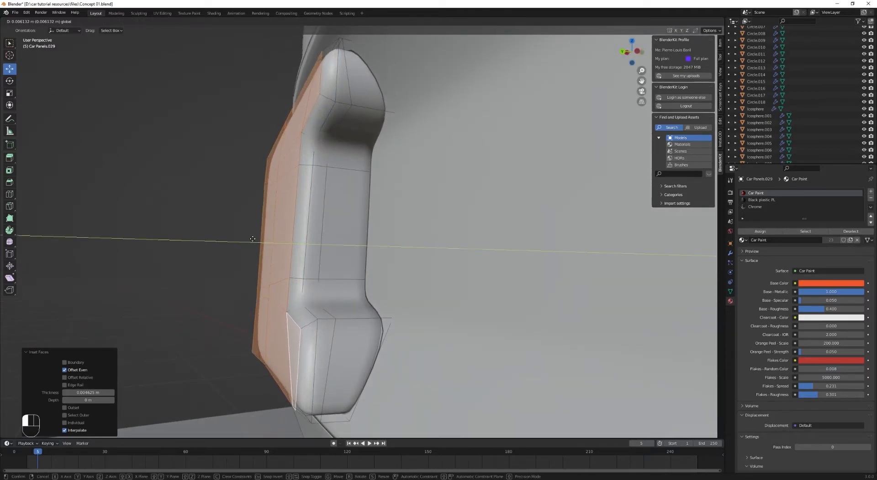
key(ctrl+r)
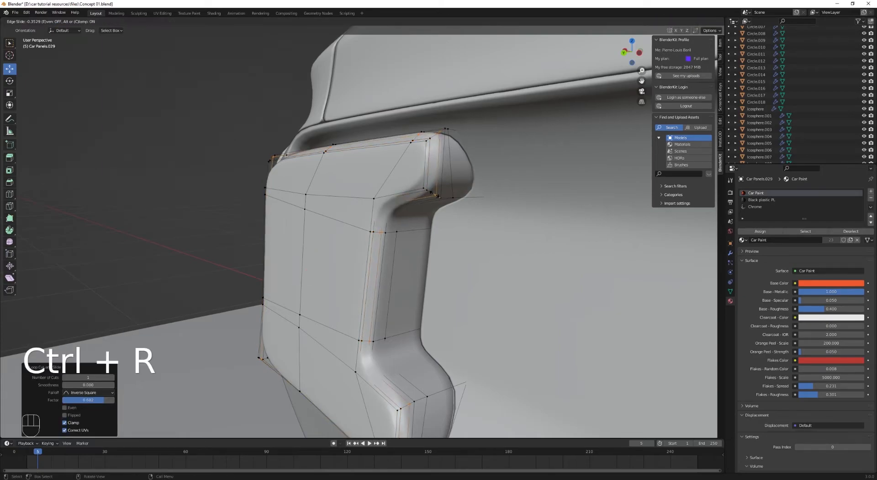
key(Tab)
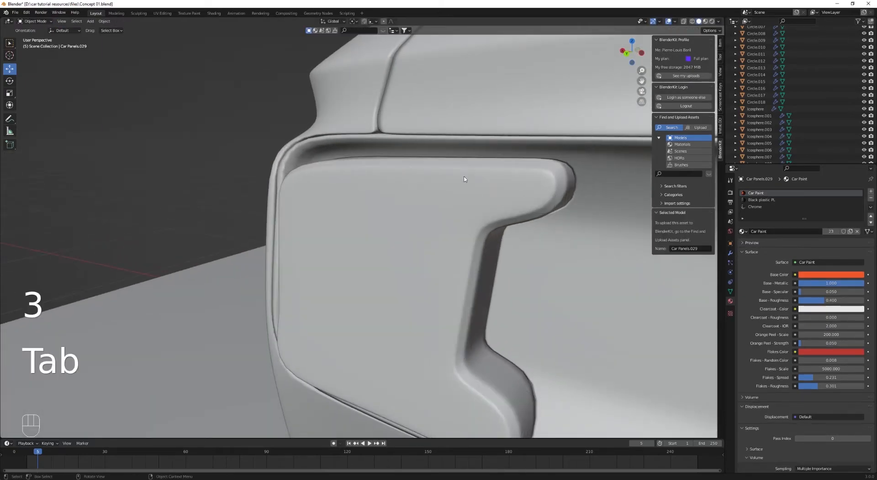
key(z)
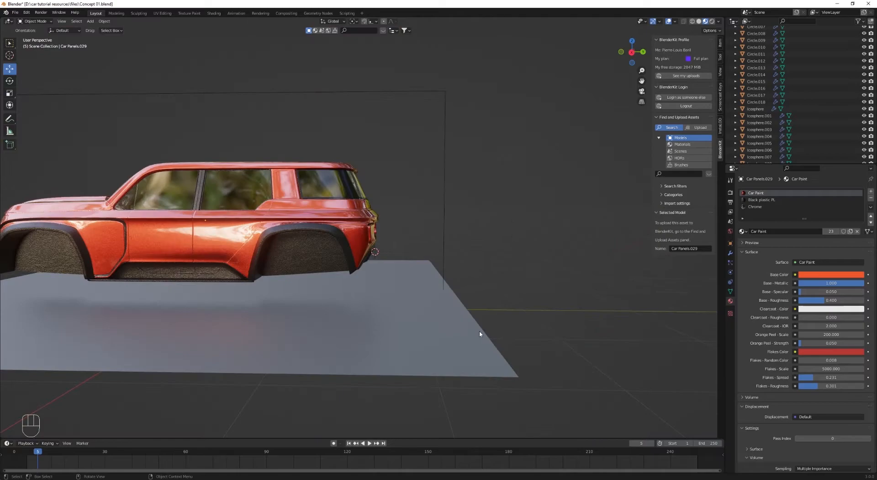
Add edge loops around the light panel, assign Red Gloss and Black plastic PL, and show it rendered
drag(479, 334, 153, 323)
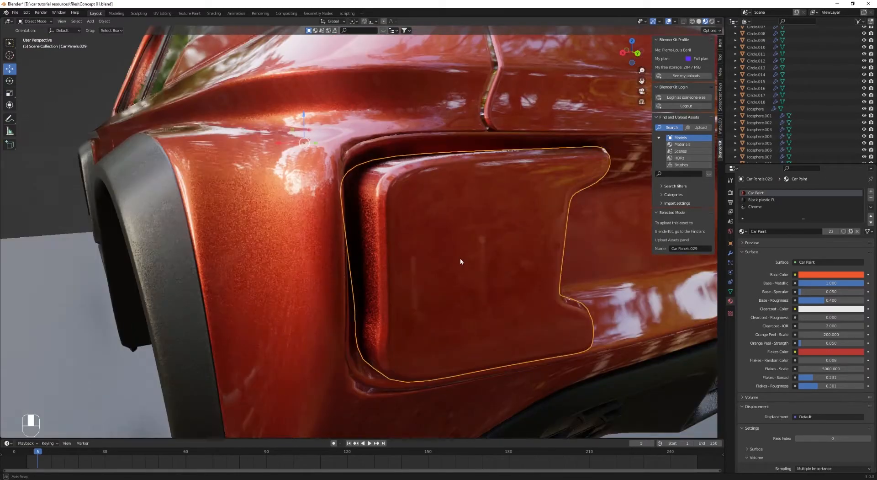
key(Tab)
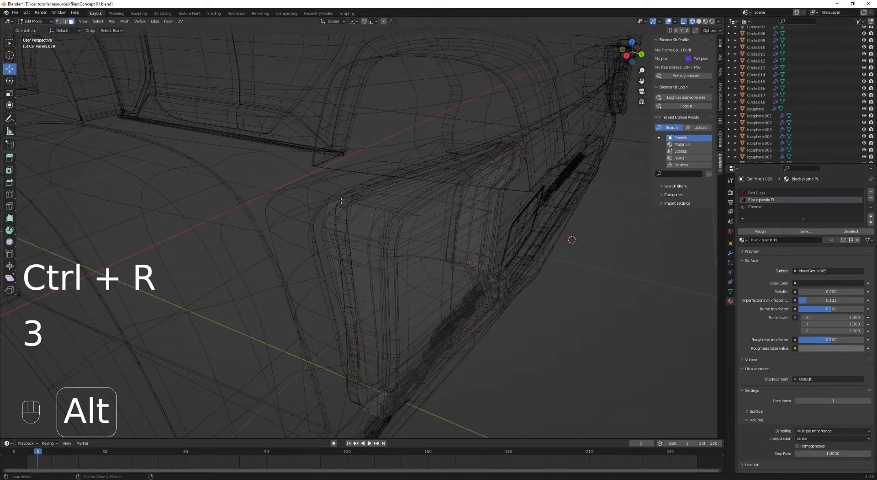
key(z)
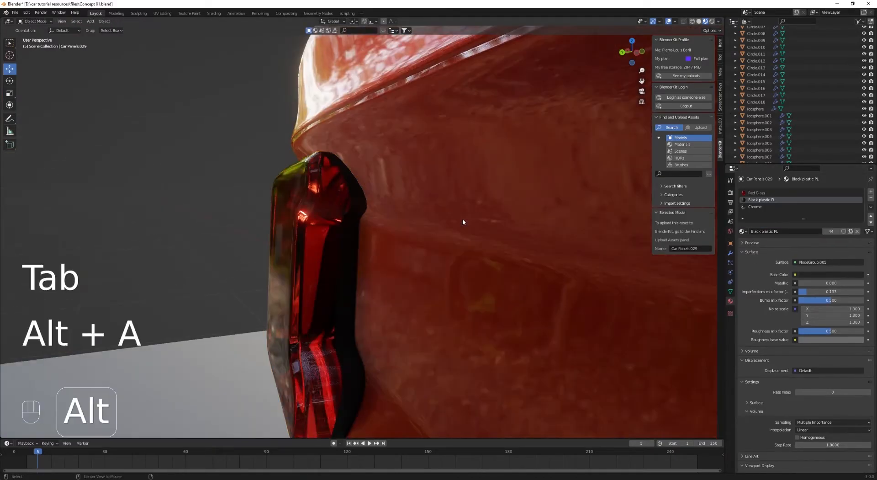
key(z)
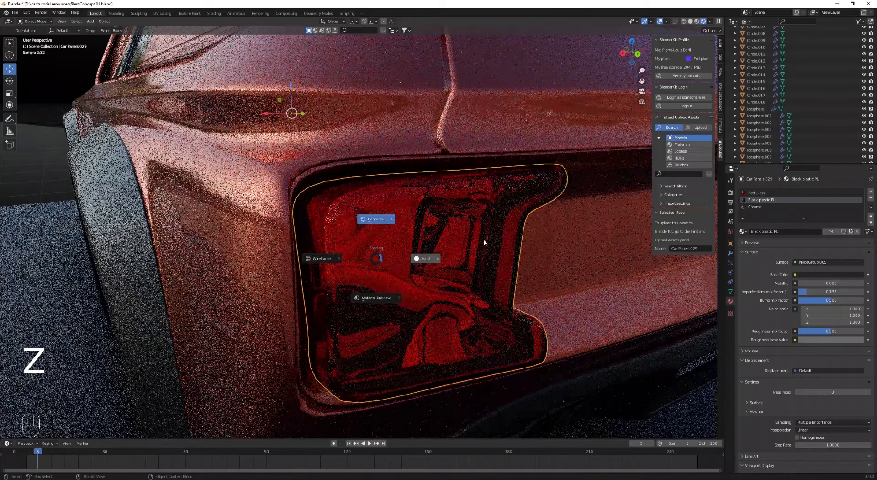
key(Tab)
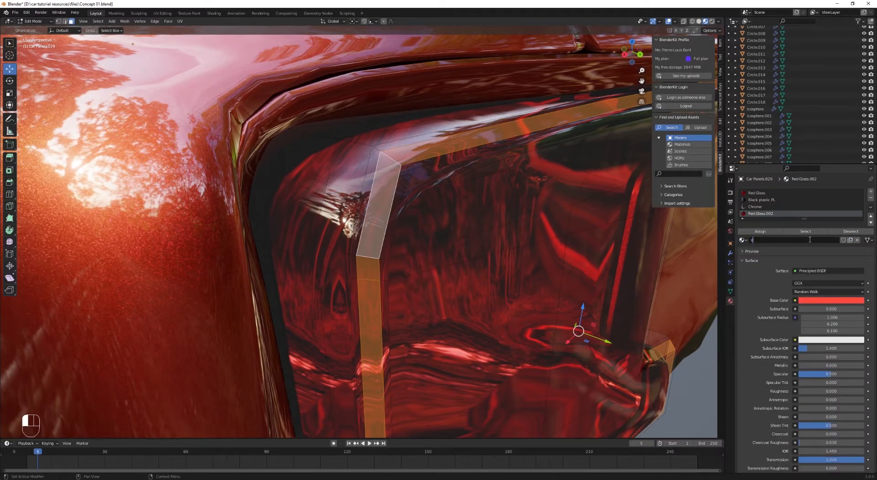
Create a dark red glass material, red base colour and transmission 1.0, on the taillight side strip
text(dark red glass)
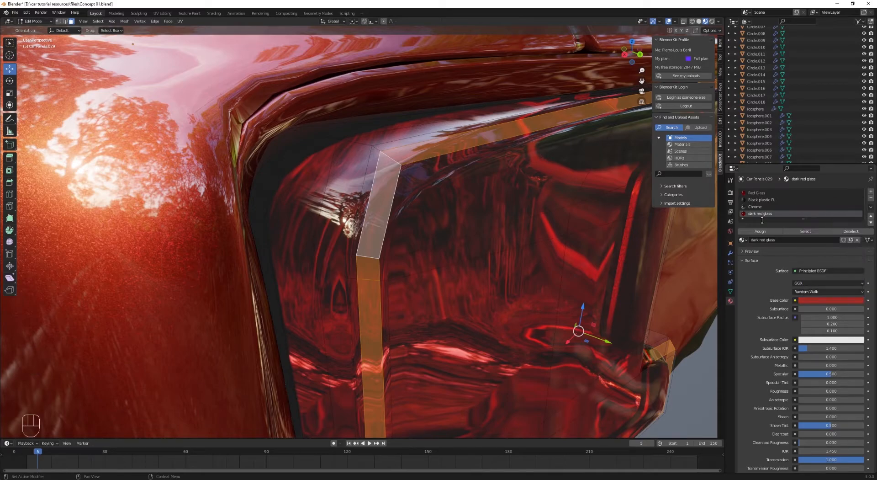
key(Tab)
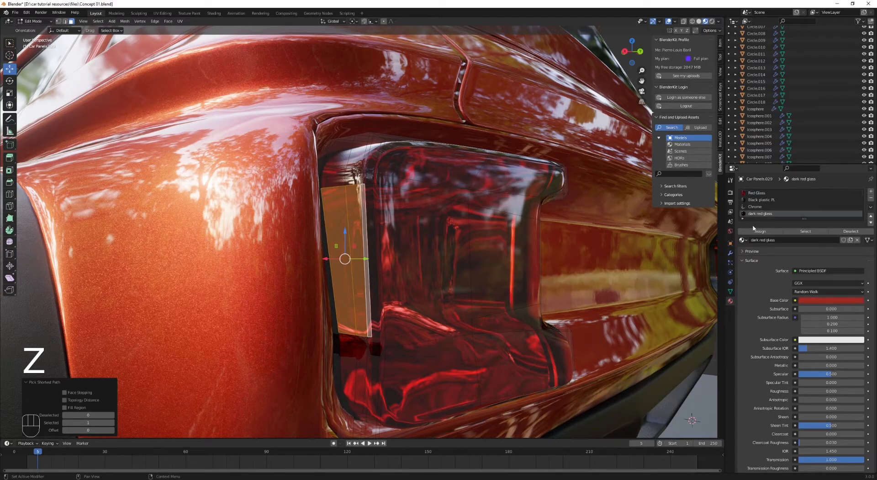
key(Tab)
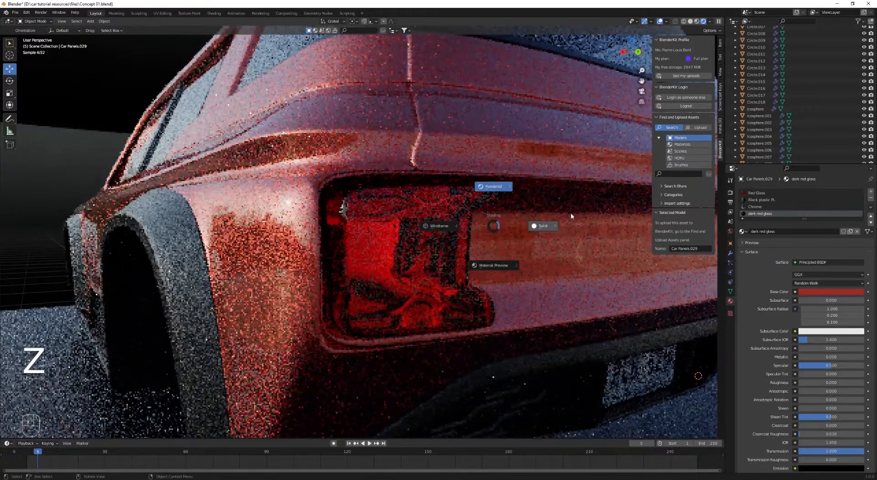
key(Tab)
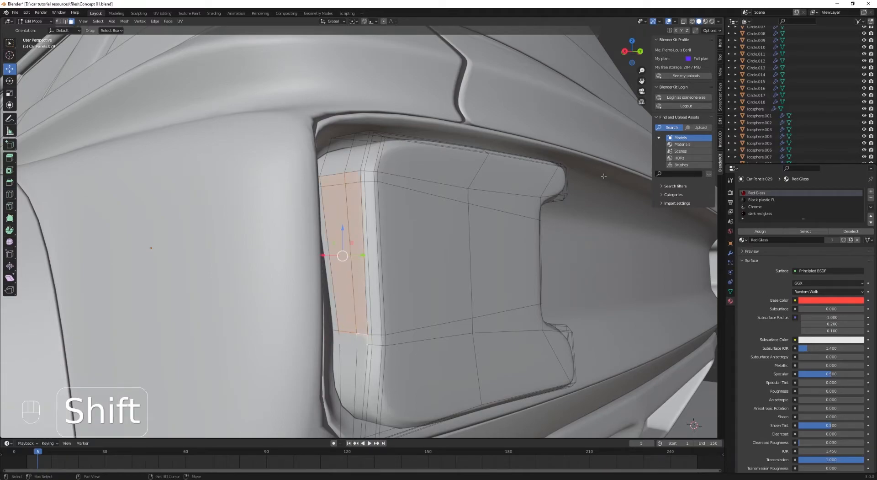
key(z)
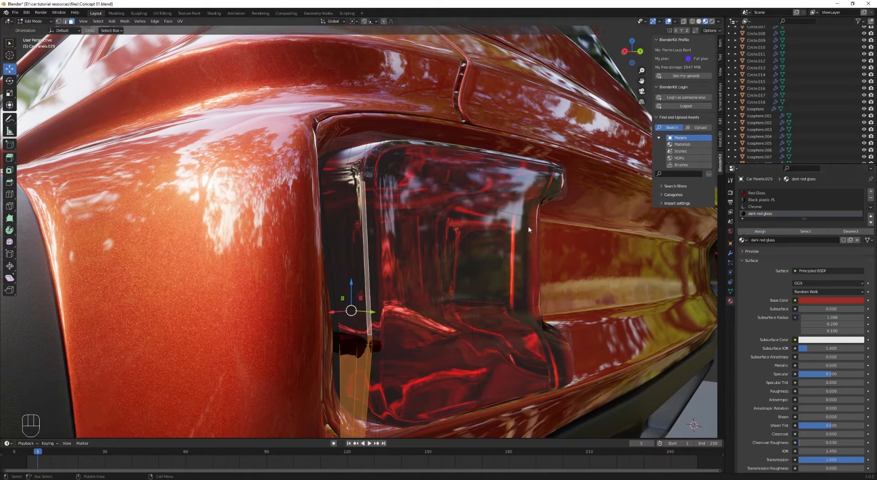
key(Tab)
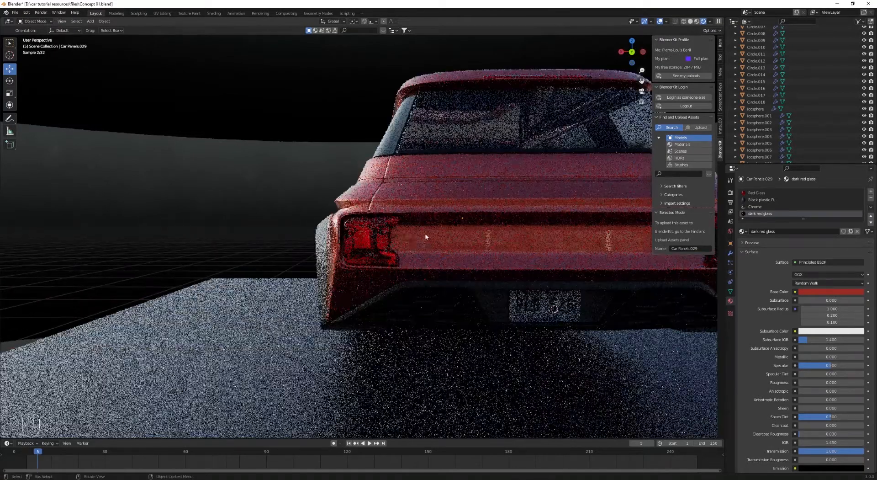
Add and slide loop cuts inside the taillight to outline an inner lens area
key(Tab)
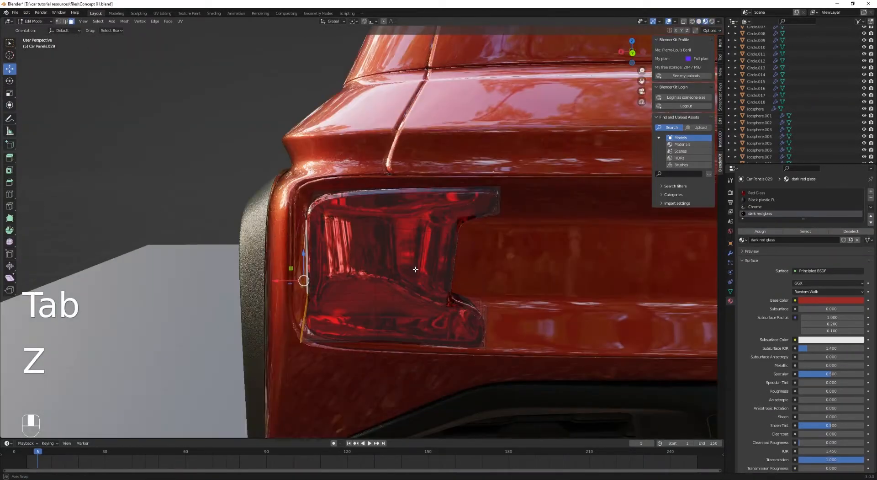
key(z)
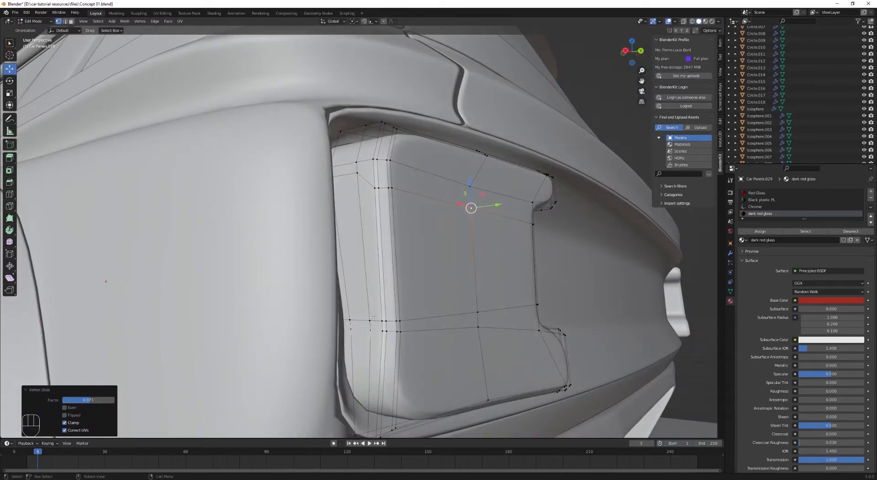
key(g)
text(wi)
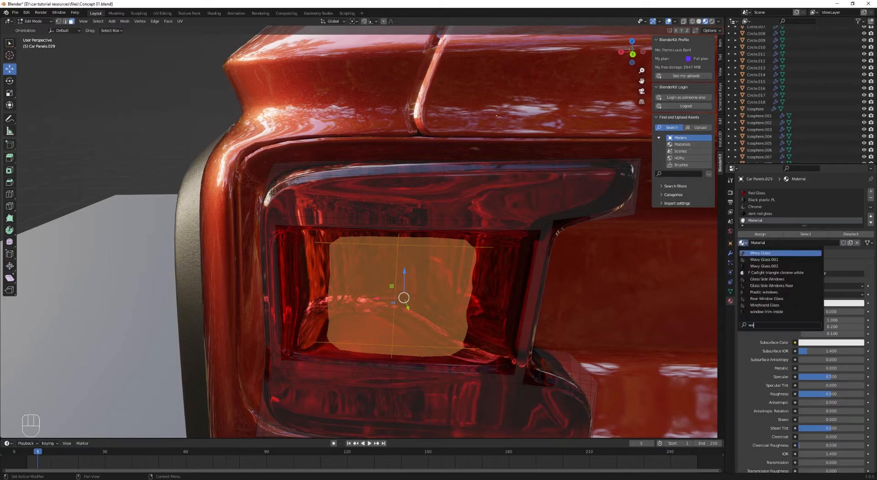
Assign Wavy Glass to the inner lens faces and lower its wave texture scale to 0.8
click(760, 252)
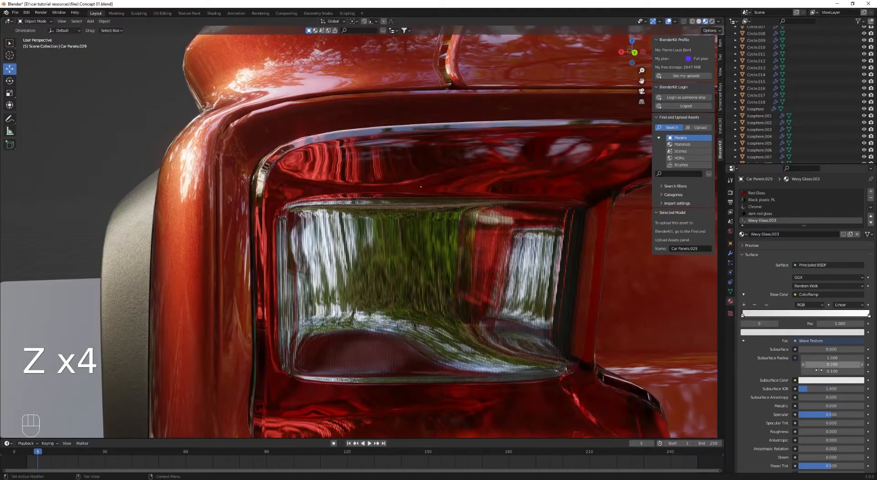
scroll(down, 3)
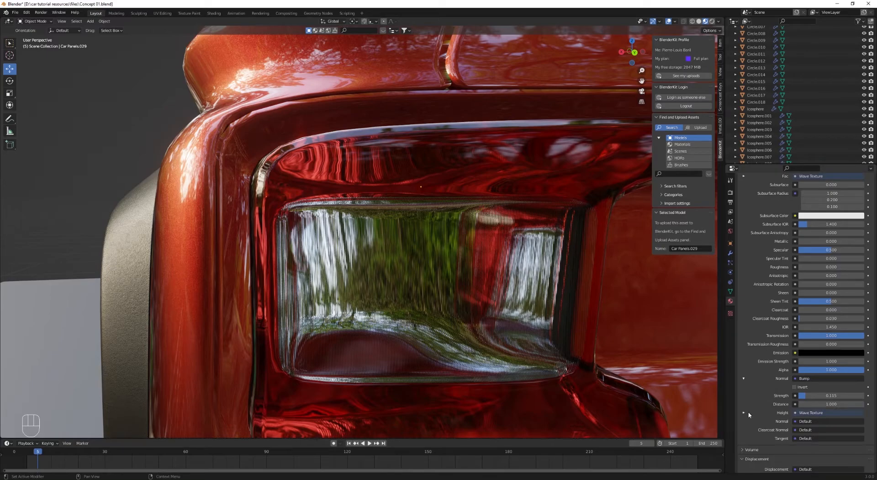
scroll(down, 3)
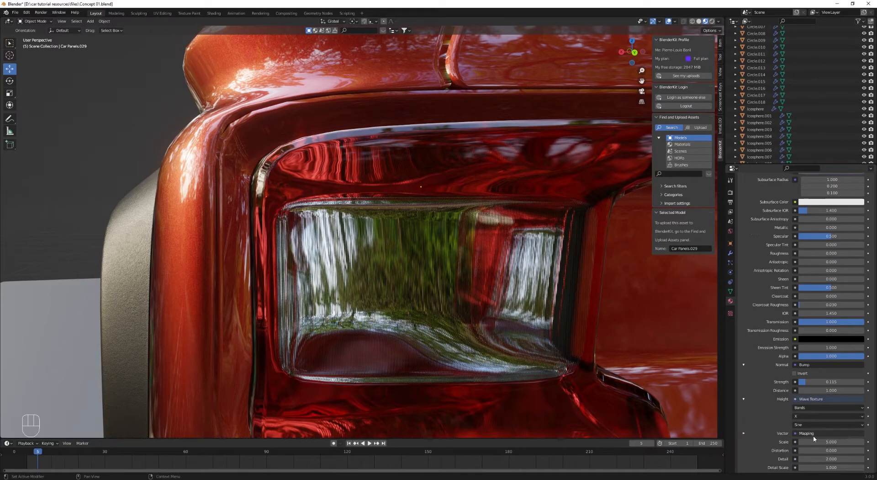
drag(833, 441, 816, 441)
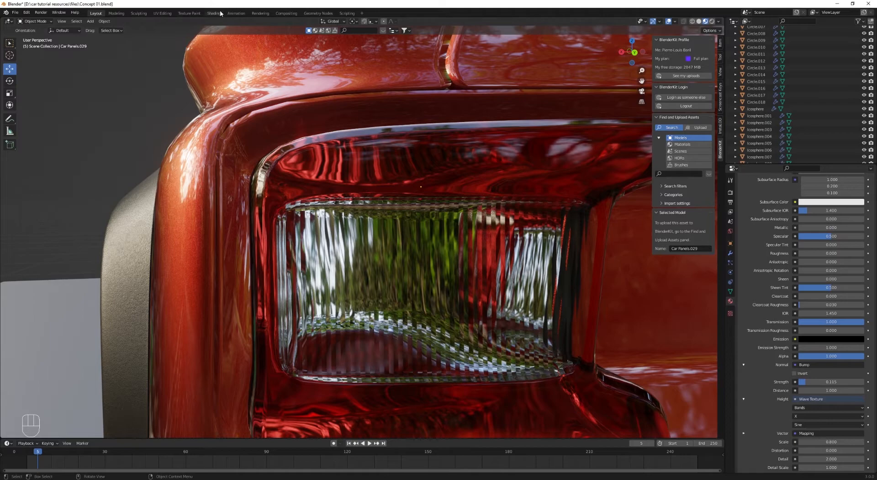
click(213, 13)
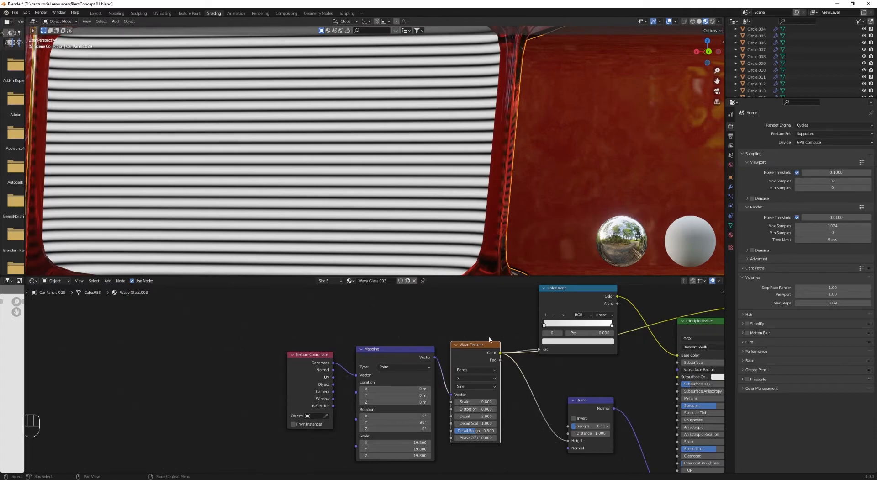
Preview the wave texture node's output on the model with Node Wrangler
key(Shift+Ctrl)
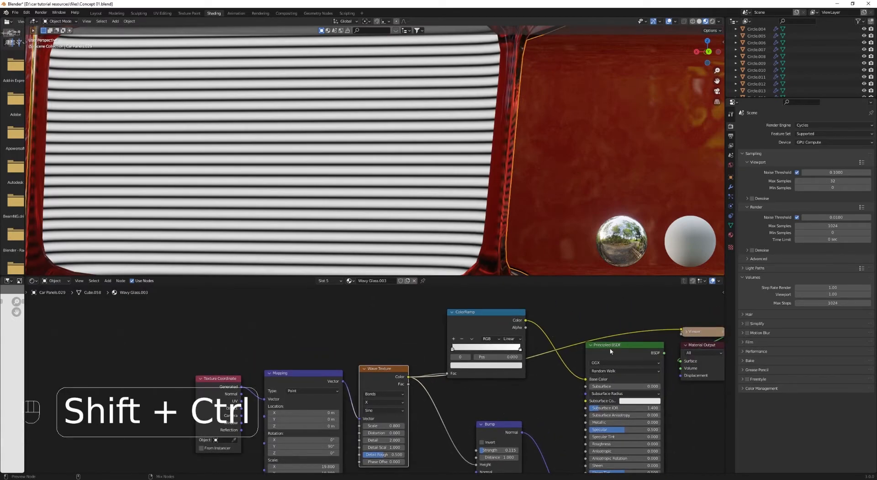
key(alt+a)
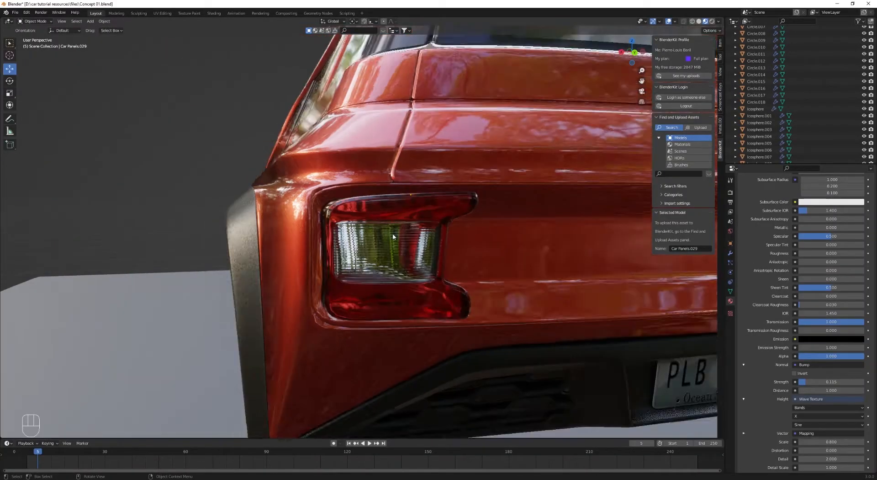
Render the full SUV in scene lighting and orbit around it to check the taillight
key(Tab)
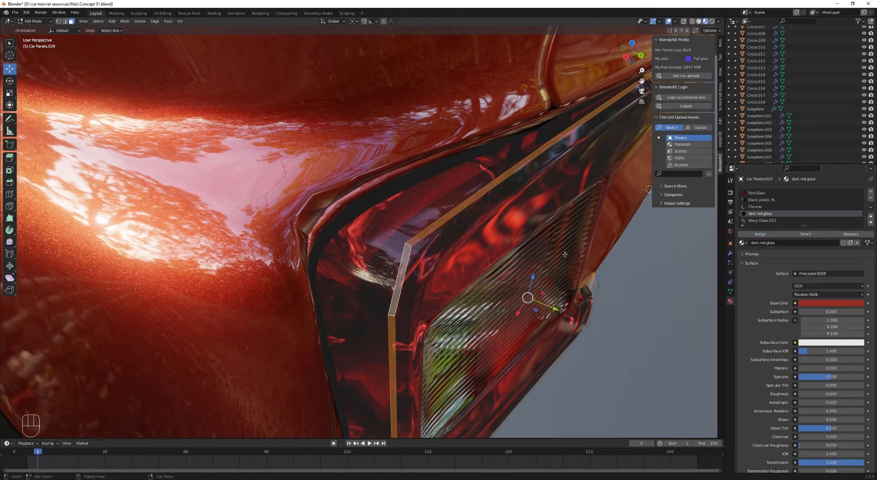
key(Tab)
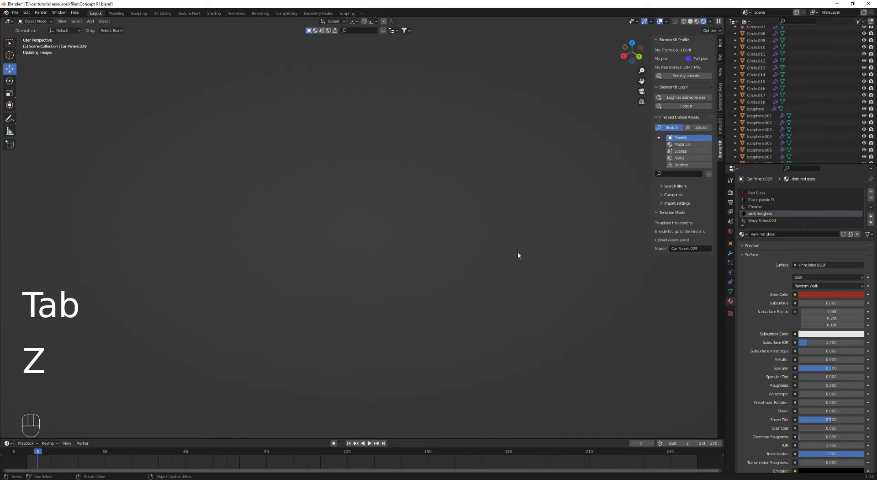
key(z)
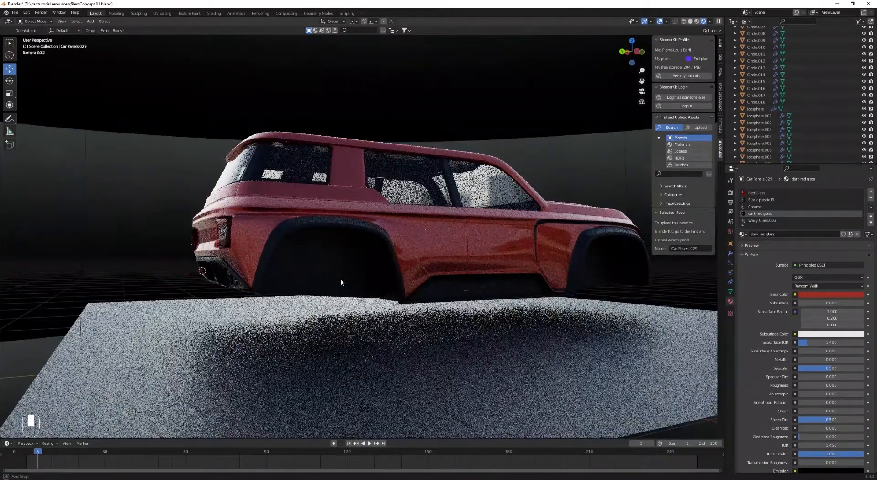
drag(341, 283, 431, 285)
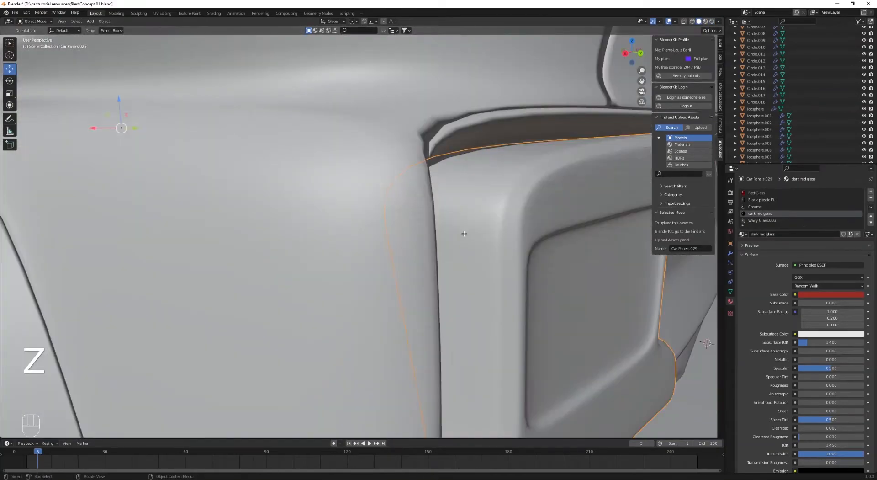
Nudge the taillight panel 0.0109 m along Y and rotate it 1.08° around Z, checked through the camera
key(Tab)
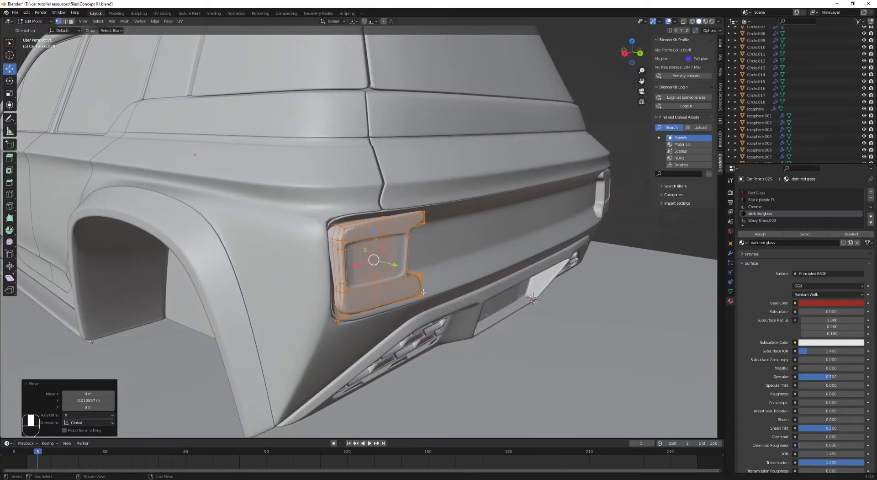
key(r)
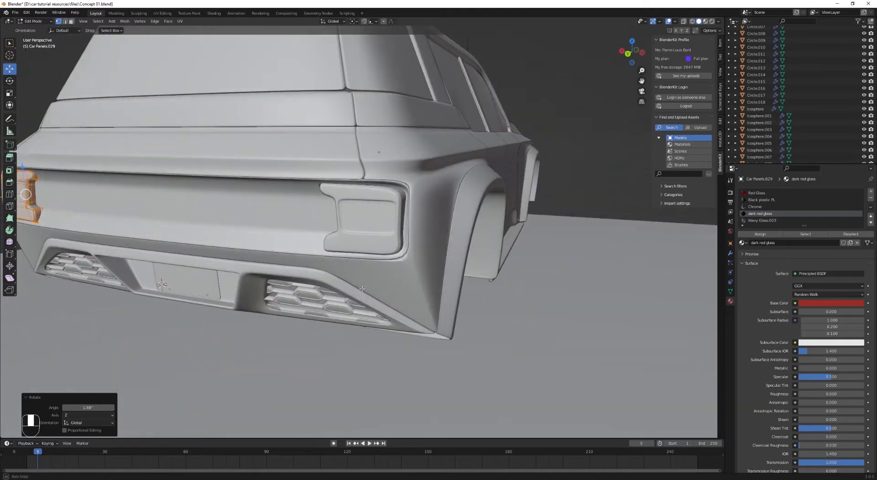
key(Tab)
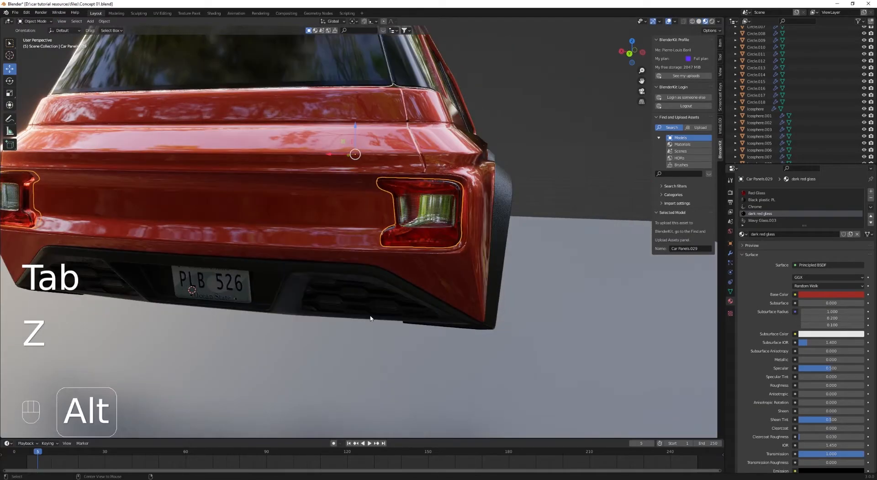
key(z)
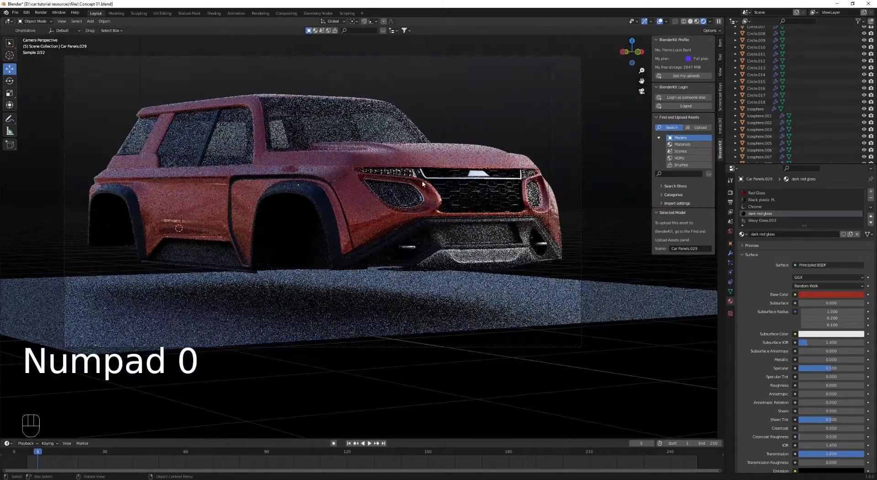
key(ctrl+f)
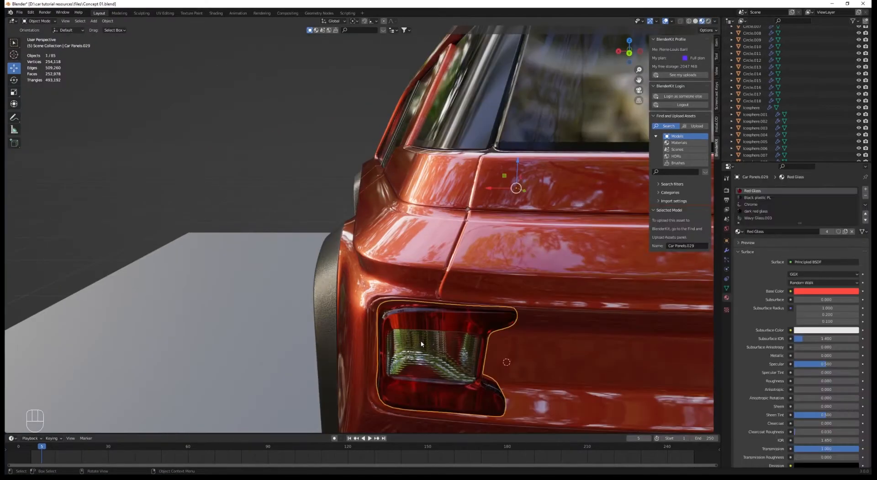
Extrude and scale the lens outline inward and loop-cut it to fill the taillight opening
key(Tab)
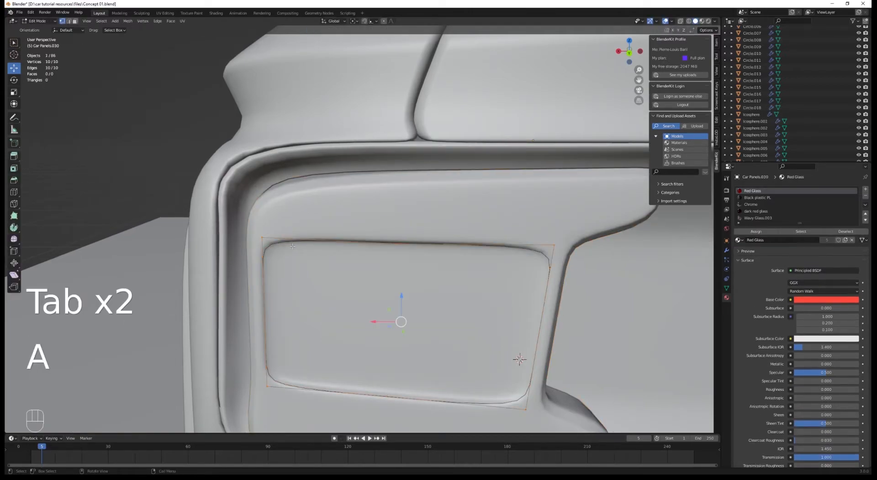
key(z)
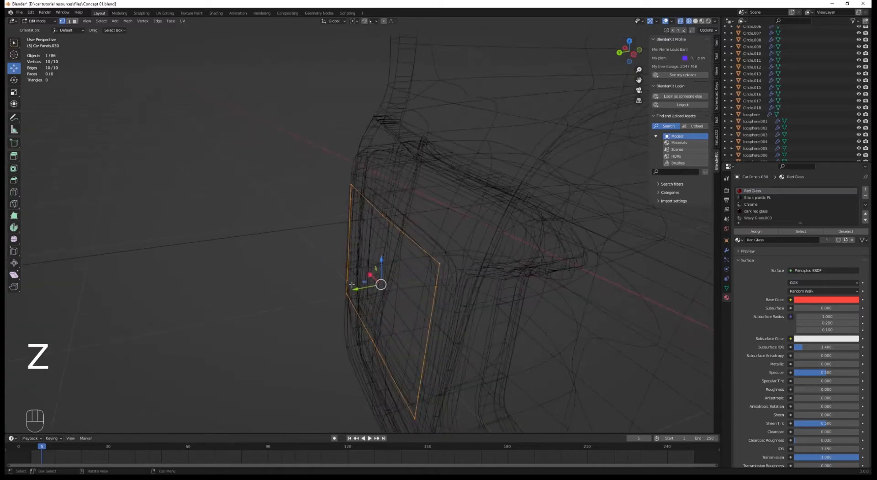
drag(381, 284, 388, 283)
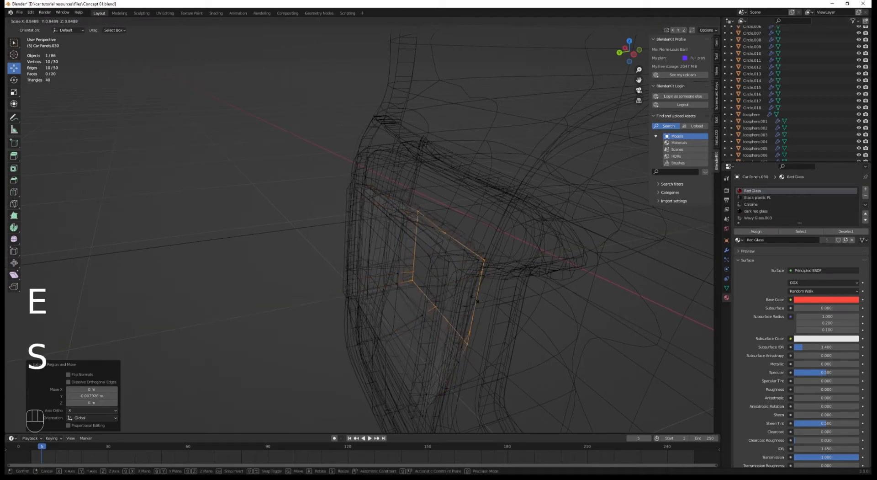
key(shift+n)
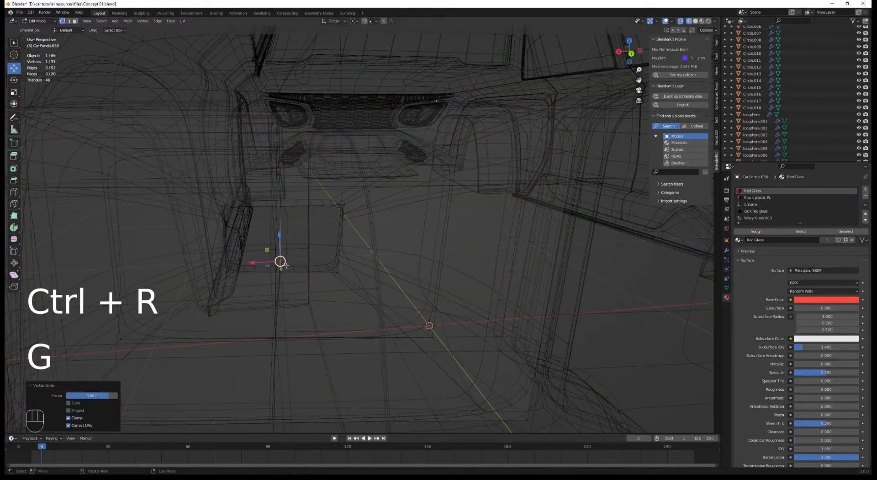
key(a)
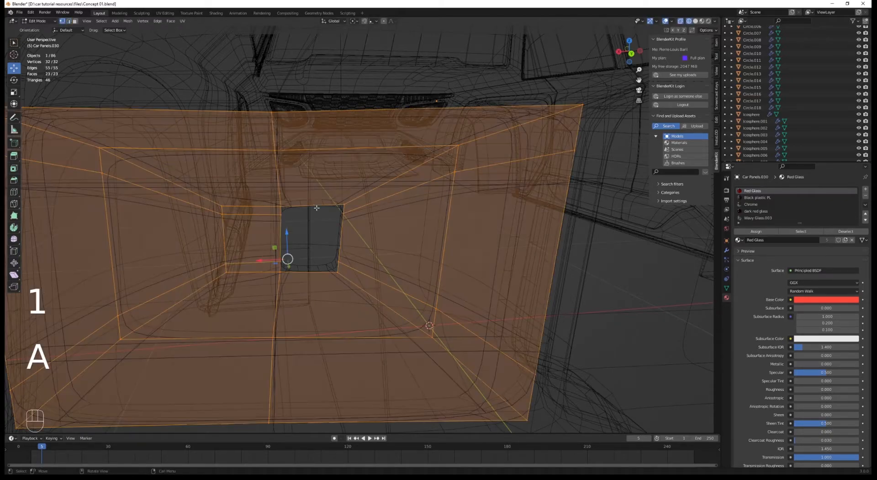
key(Tab)
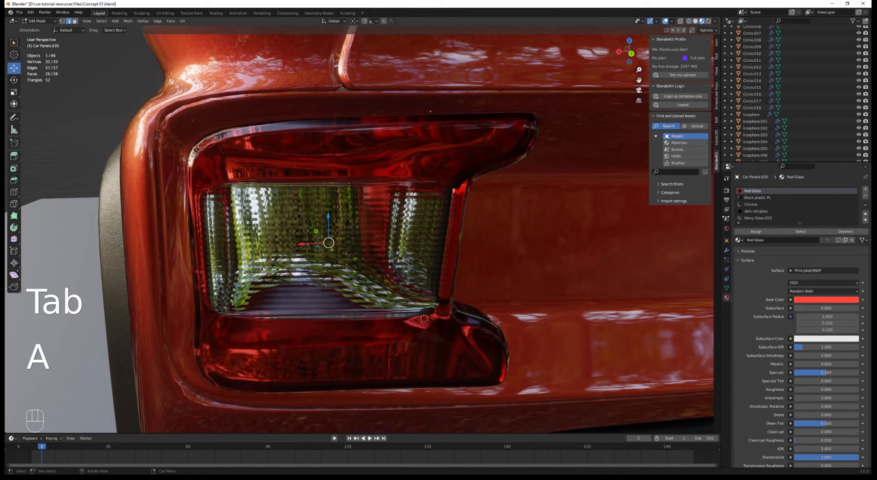
Snap the 3D cursor to the centre of the tail light's inner panel
key(Tab)
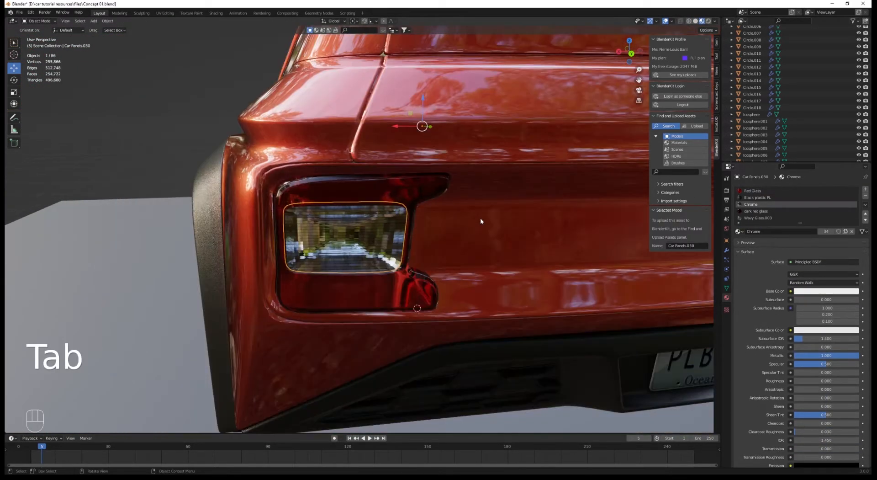
key(alt+a)
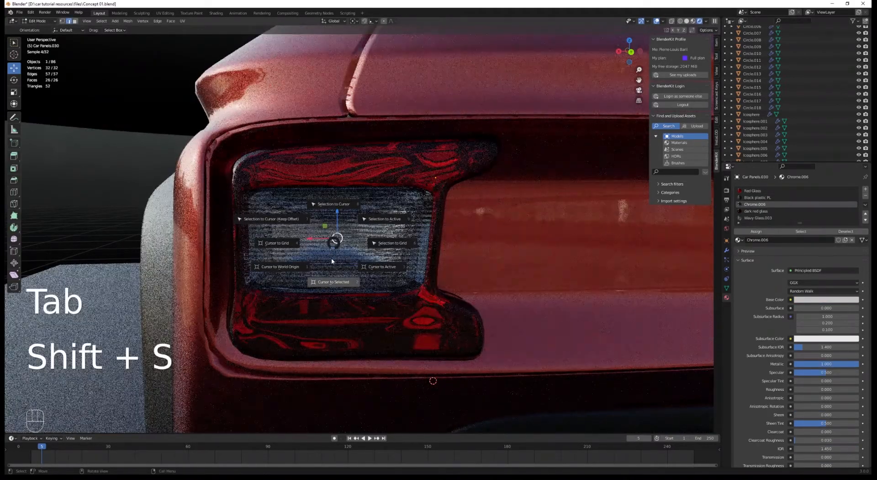
key(z)
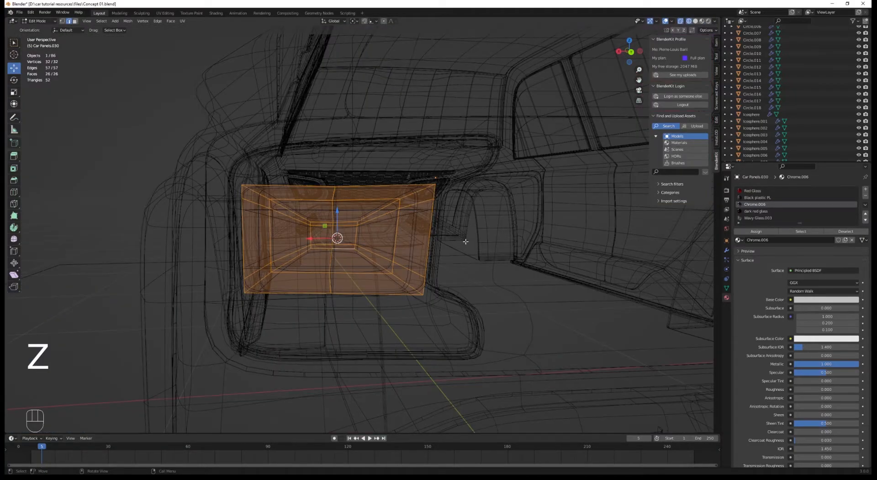
Add an Ico Sphere at the cursor in Back view and scale it down inside the tail light glass
key(ctrl+KP_1)
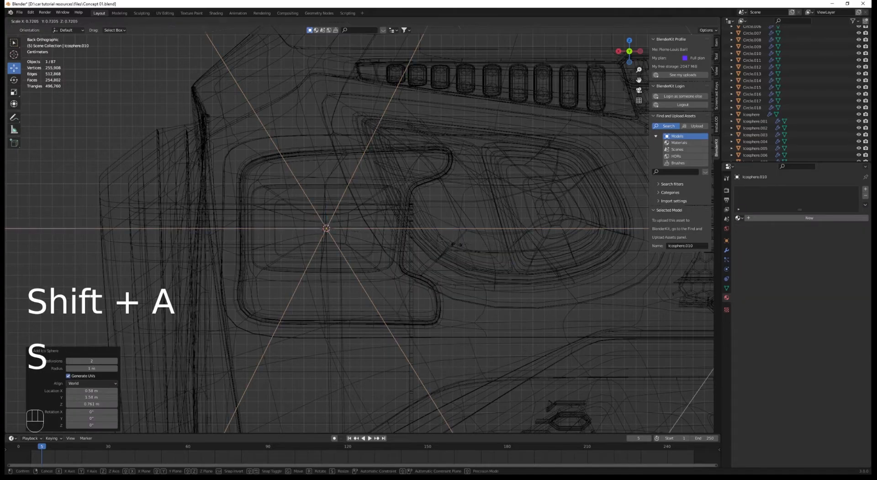
key(s)
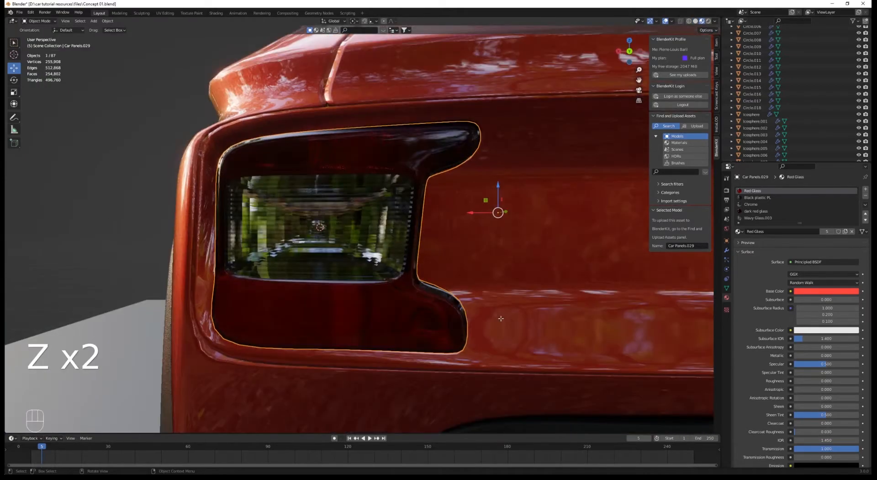
key(Tab)
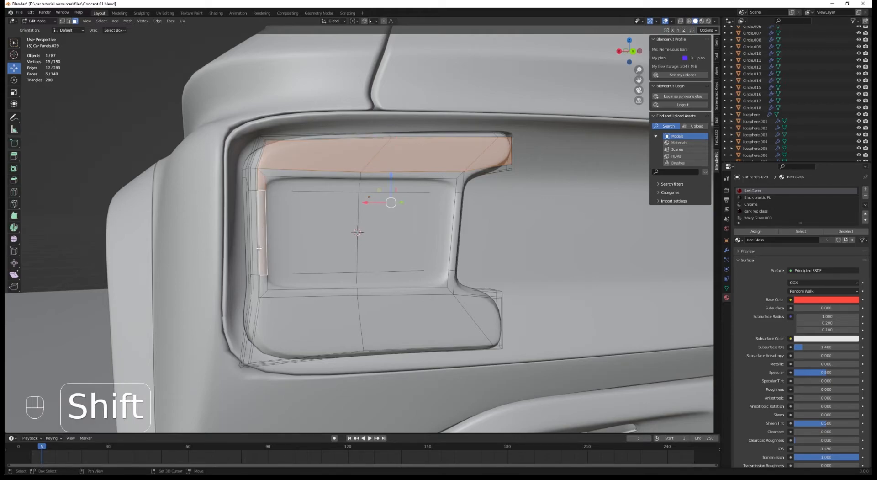
Duplicate the frame's top and bottom faces into a separate surround object and merge its corner vertices
click(478, 307)
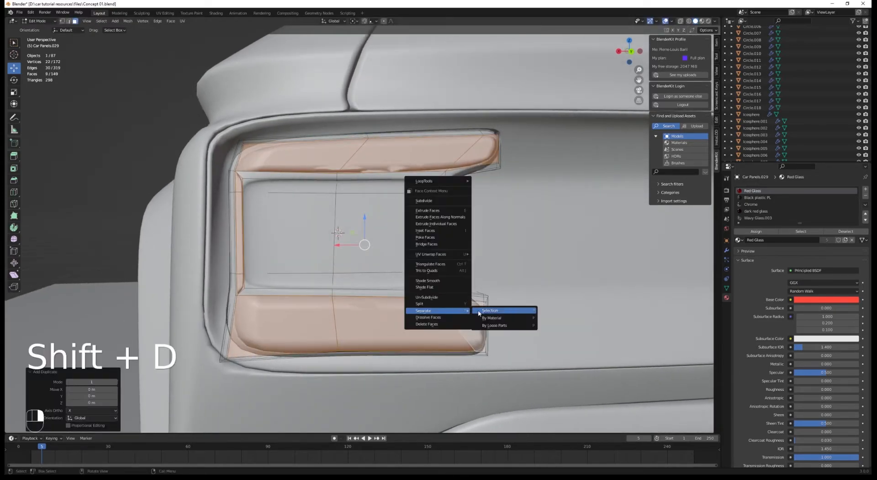
click(489, 310)
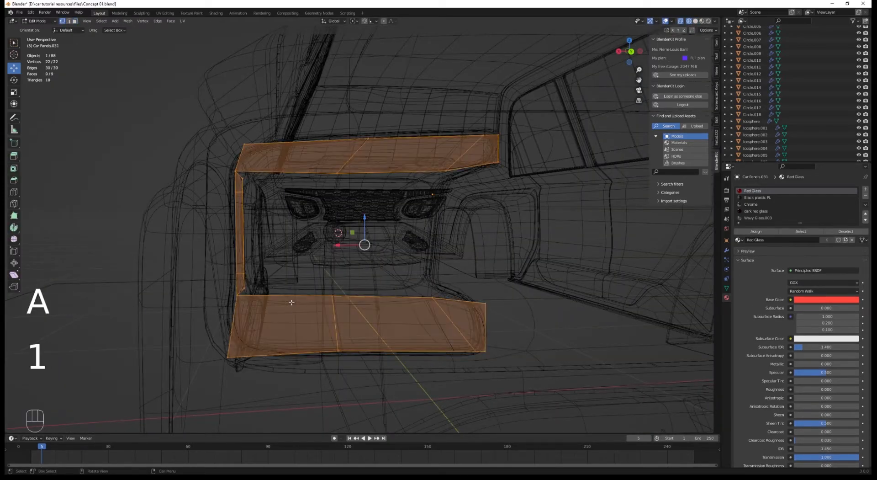
key(ctrl+r)
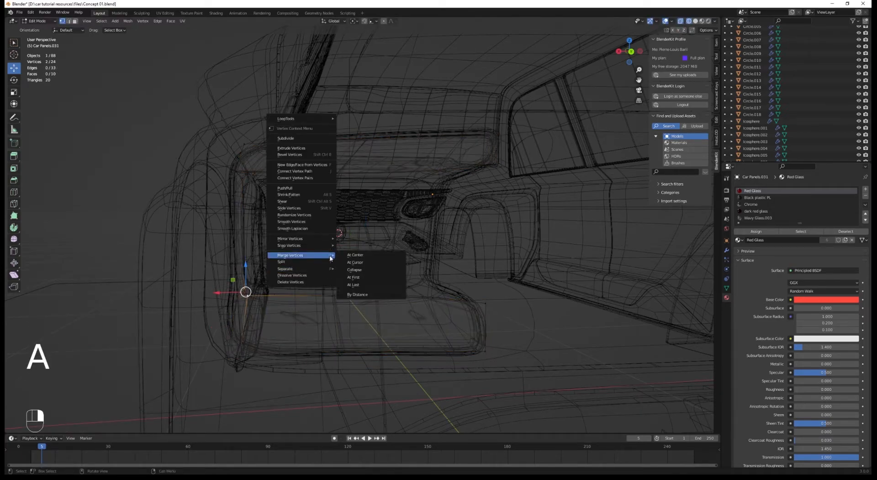
click(353, 284)
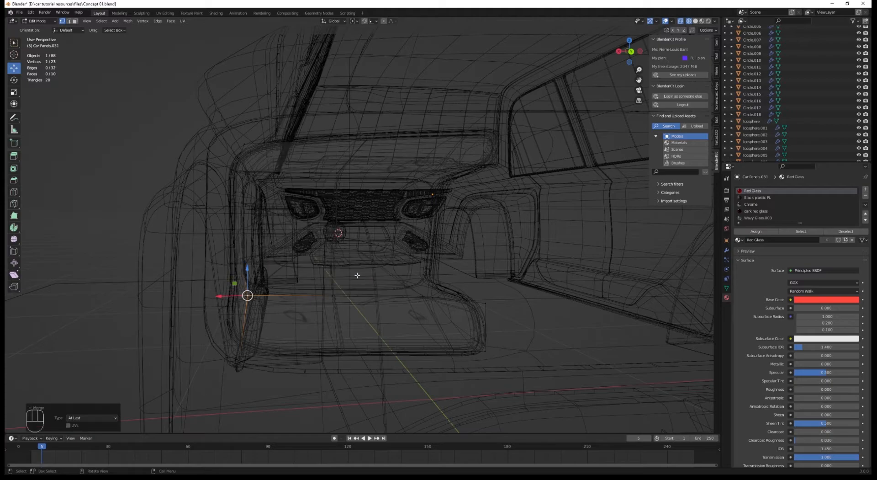
key(ctrl+r)
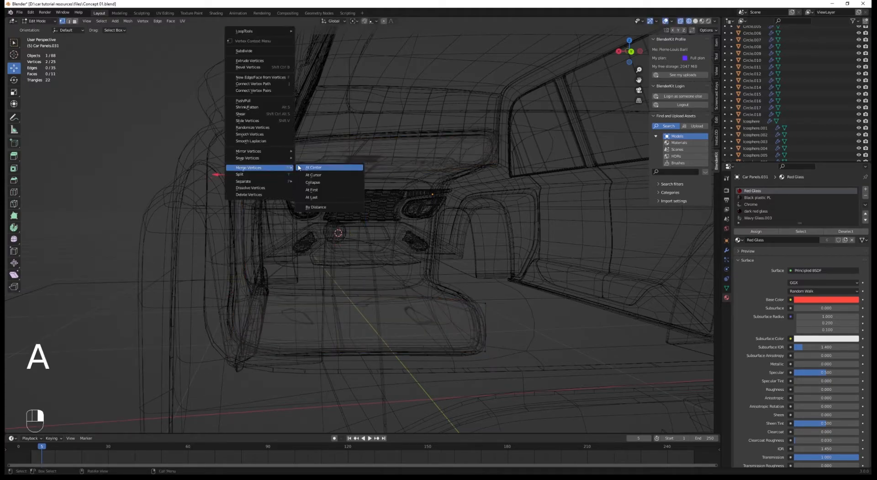
click(313, 168)
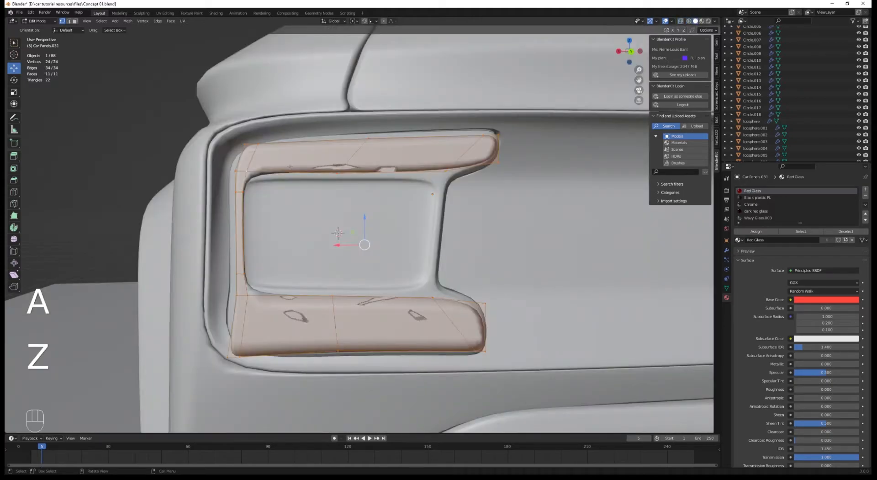
Move the surround's corner vertices to fit the frame and preview it in rendered shading
key(Tab)
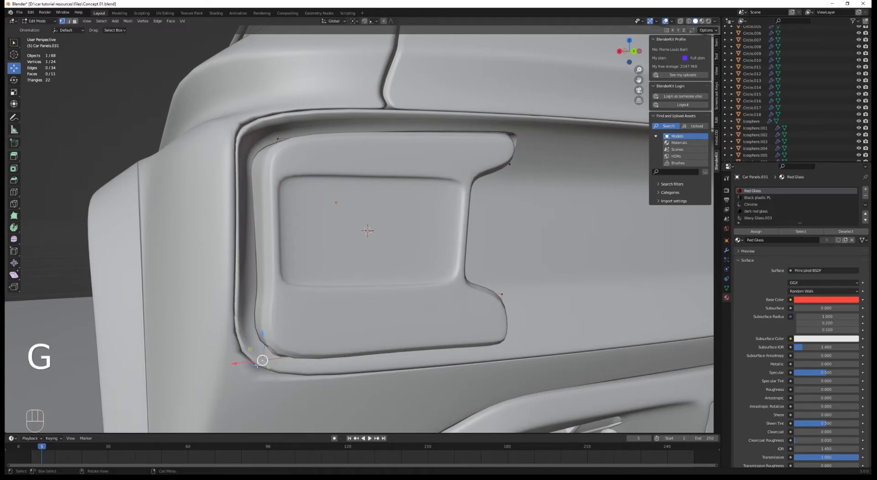
key(Tab)
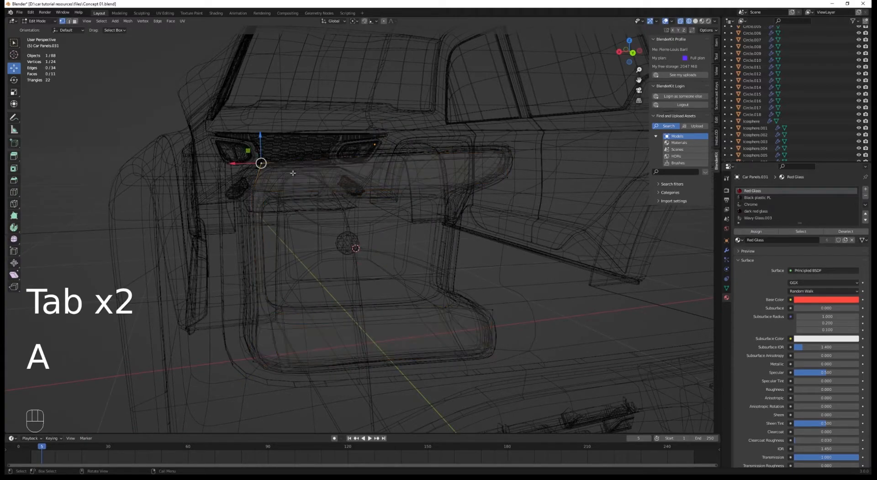
key(Tab)
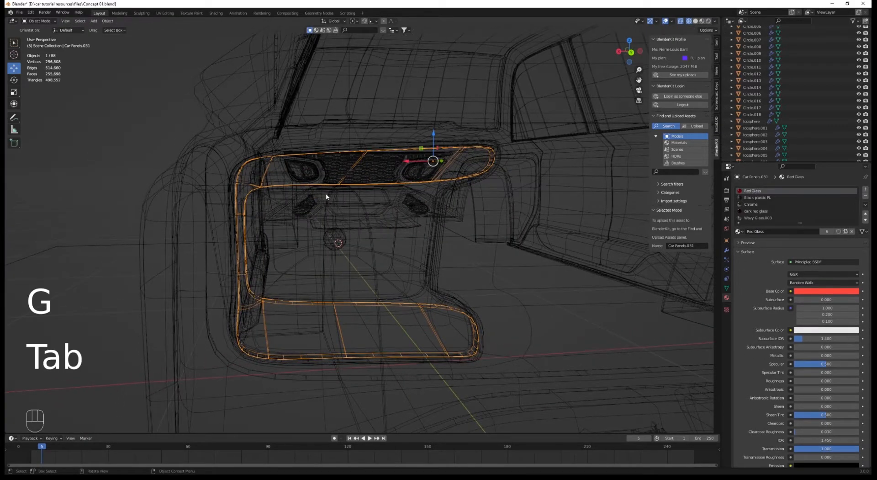
key(a)
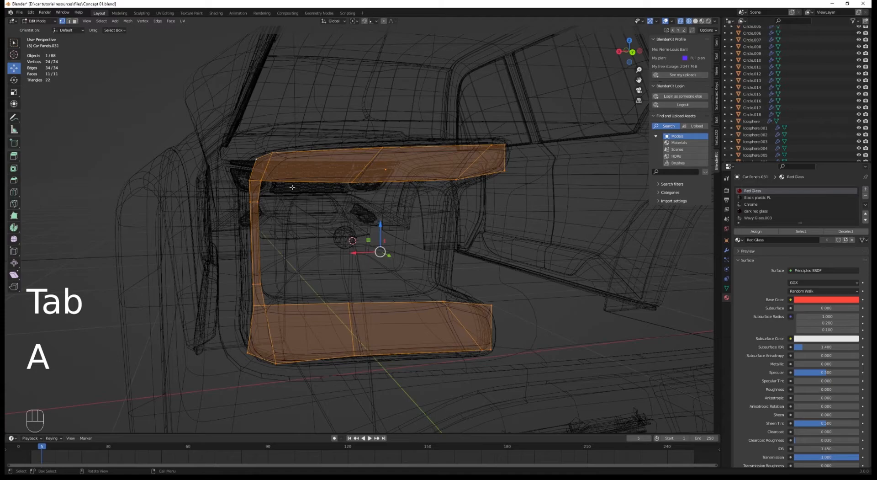
key(Tab)
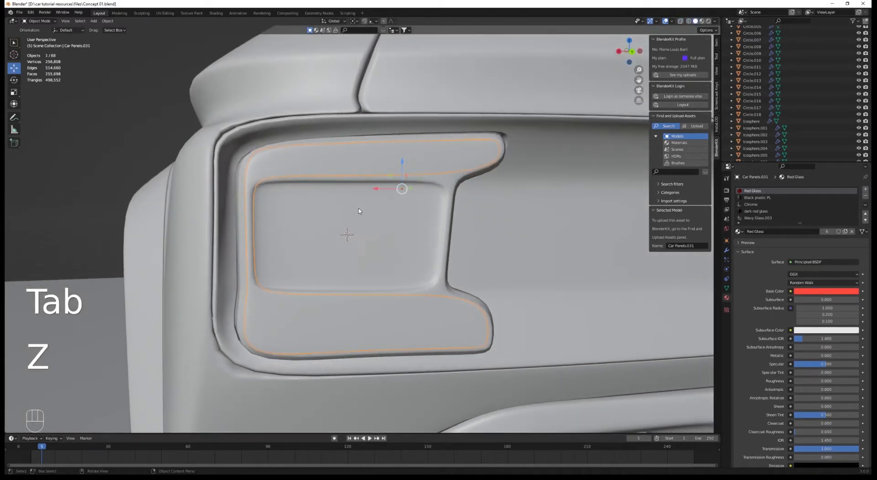
key(z)
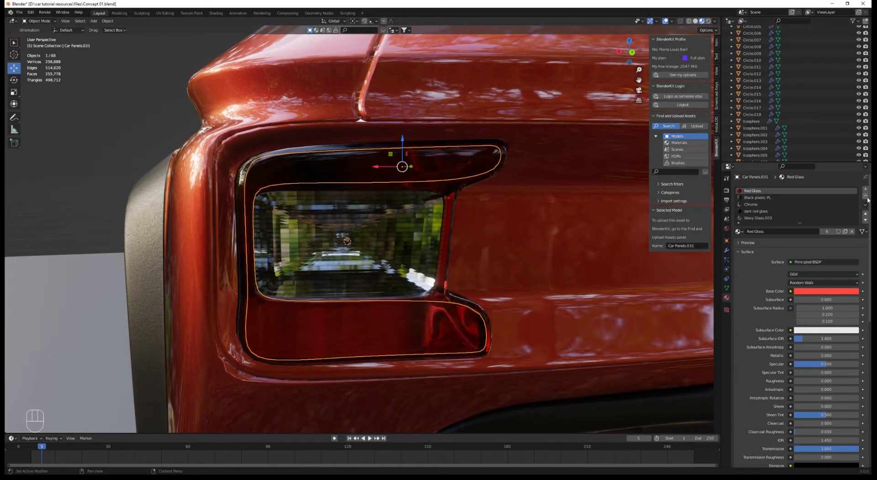
Assign Carlight triangle chrome white to the surround, unwrap all faces, and make the material single-user
click(740, 230)
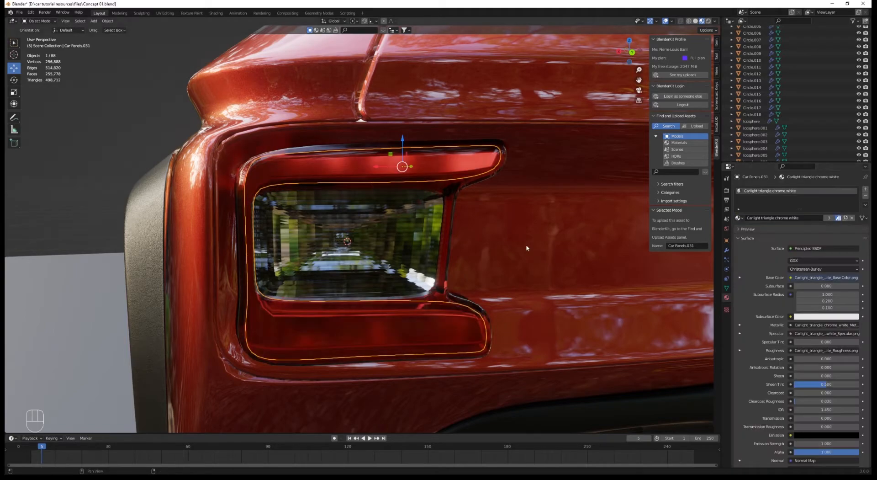
key(Tab)
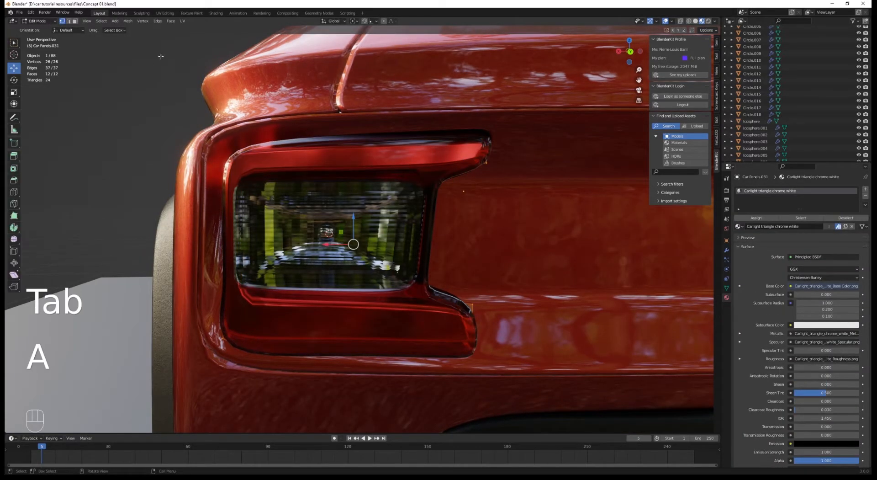
key(u)
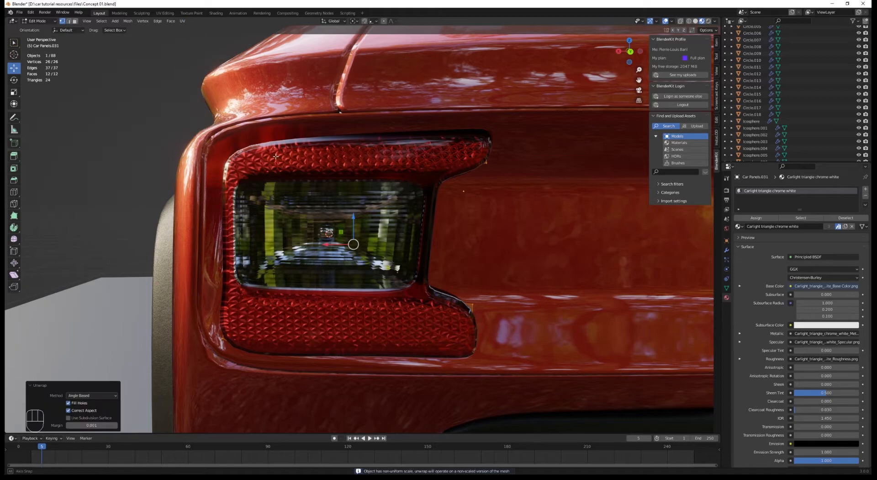
key(Tab)
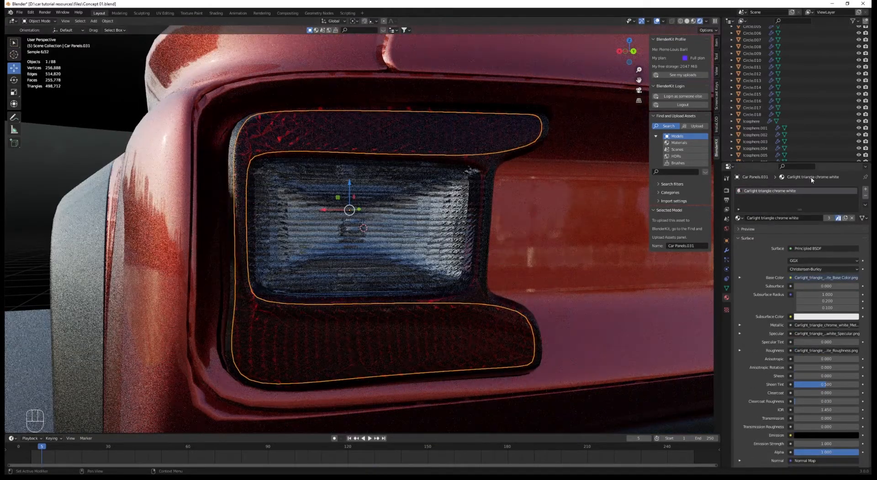
mouse_move(838, 218)
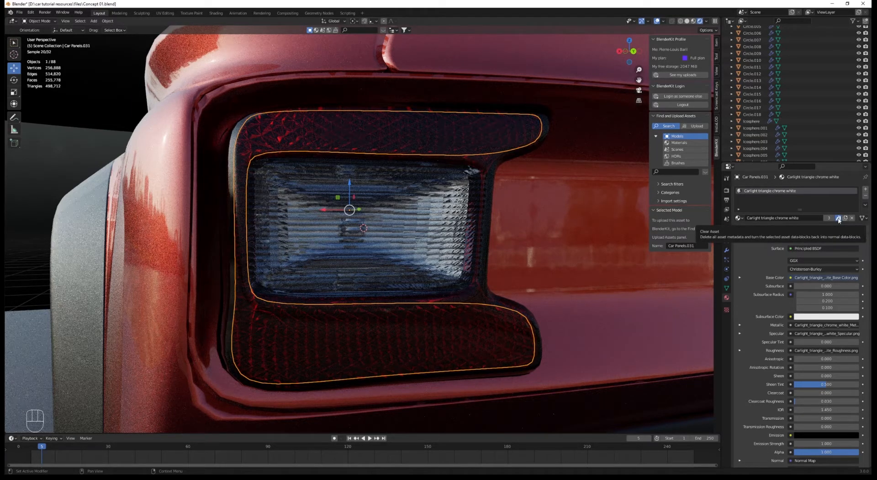
click(839, 218)
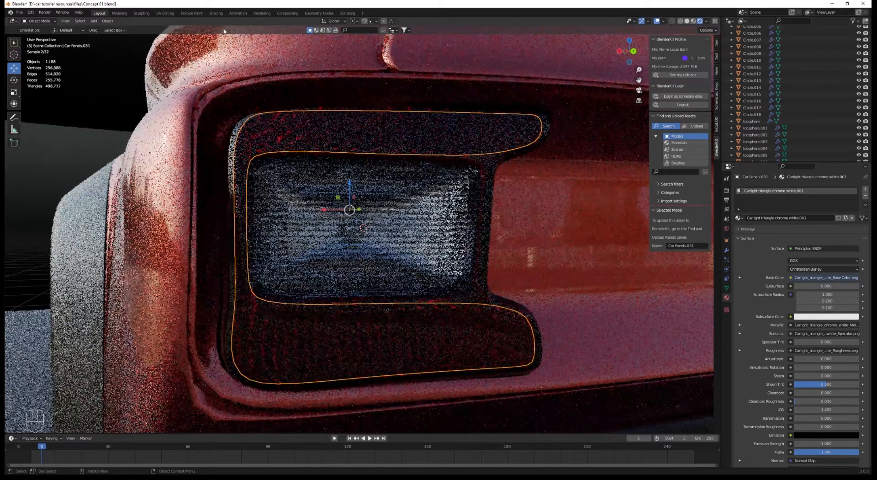
Lower the surround's normal map strength to 0.3 in the Shading workspace, then return to Layout
click(215, 12)
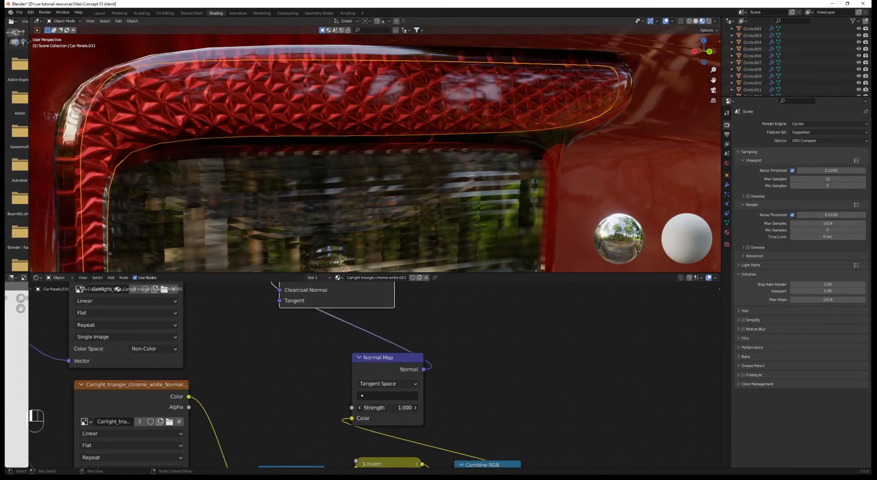
drag(403, 407, 387, 407)
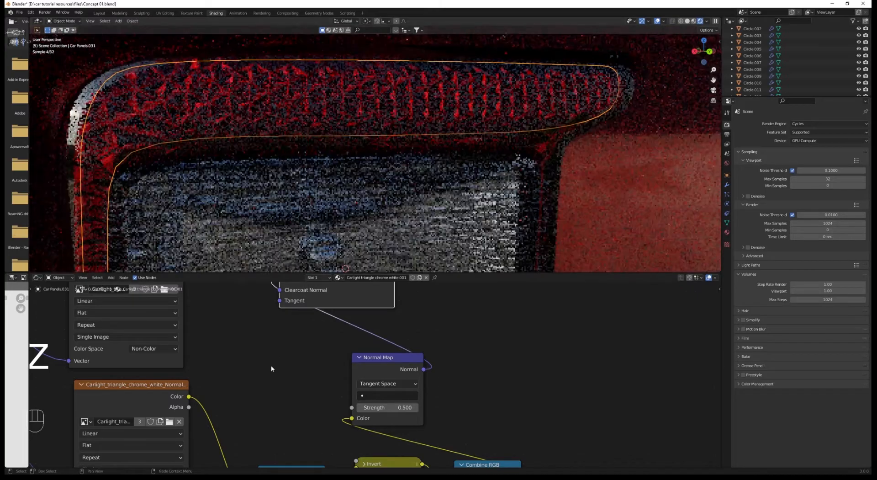
key(alt+a)
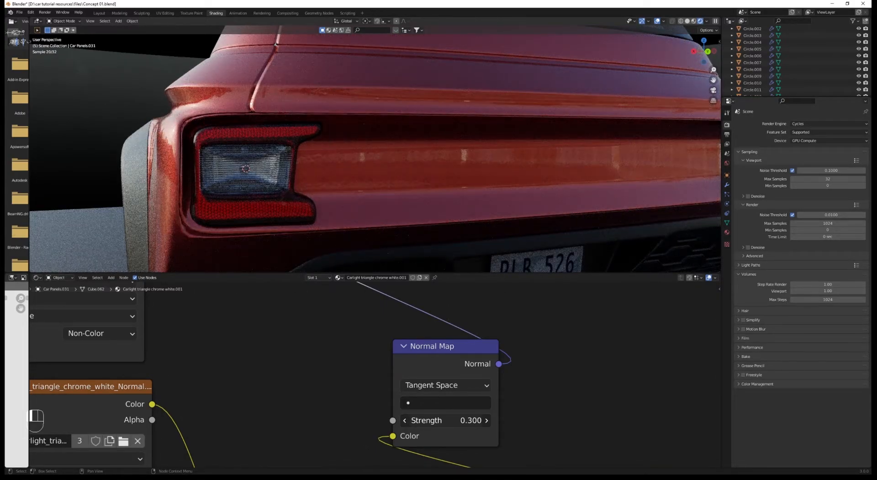
click(485, 420)
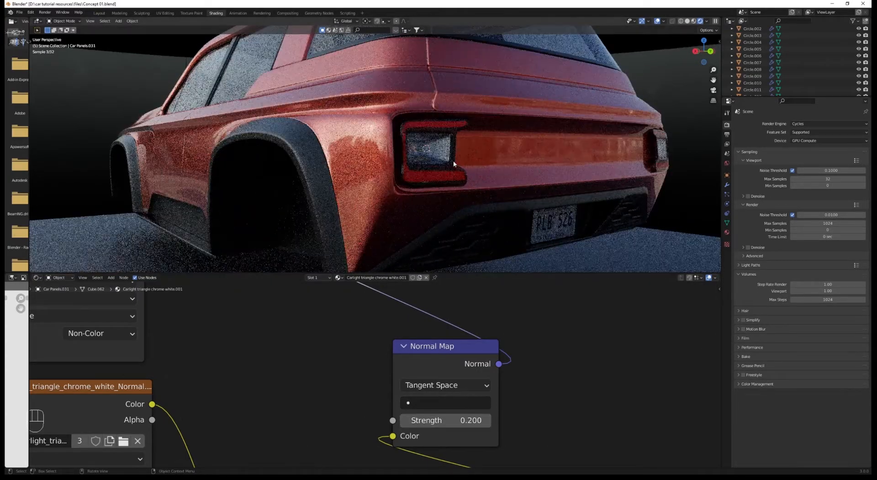
scroll(down, 3)
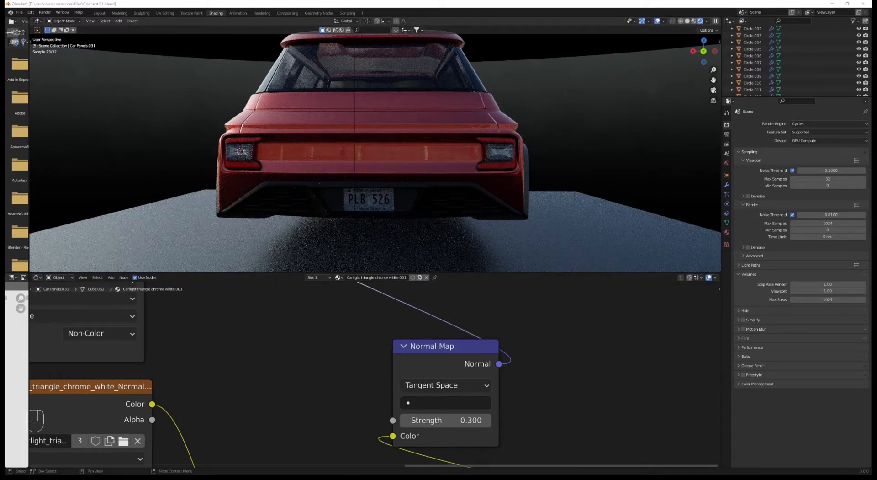
click(100, 13)
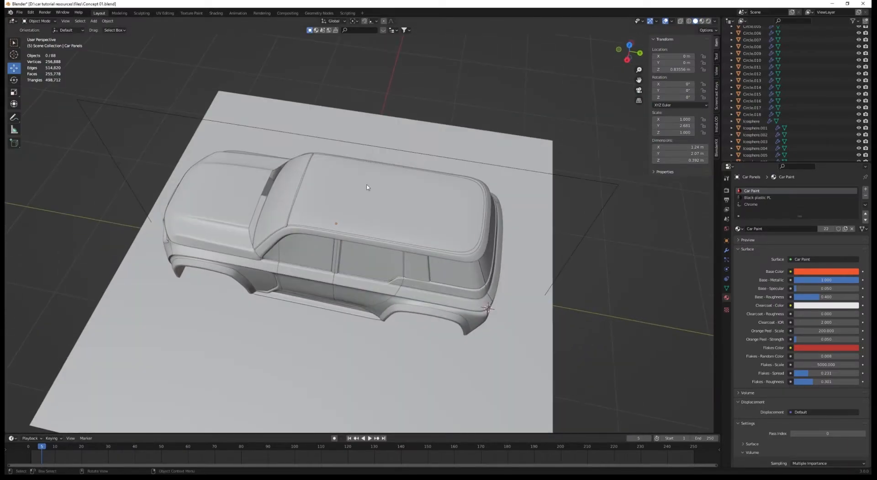
Separate the selected roof faces into their own sunroof panel object
key(Tab)
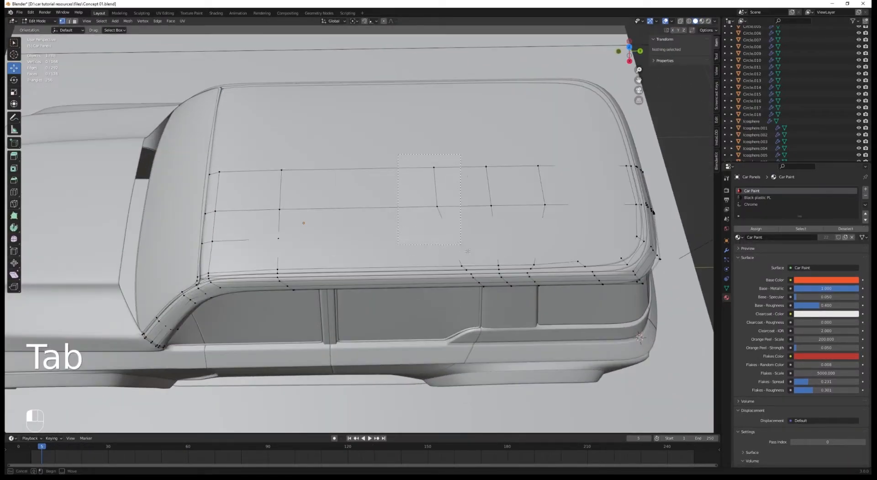
key(s)
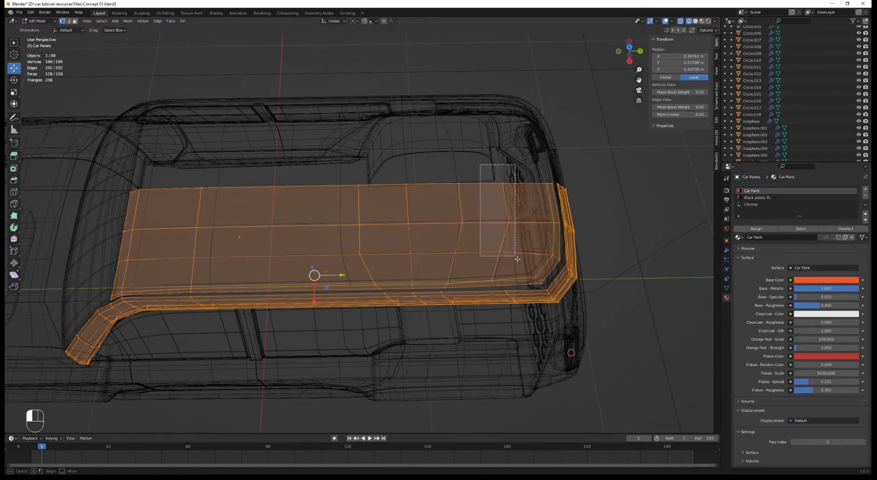
key(s)
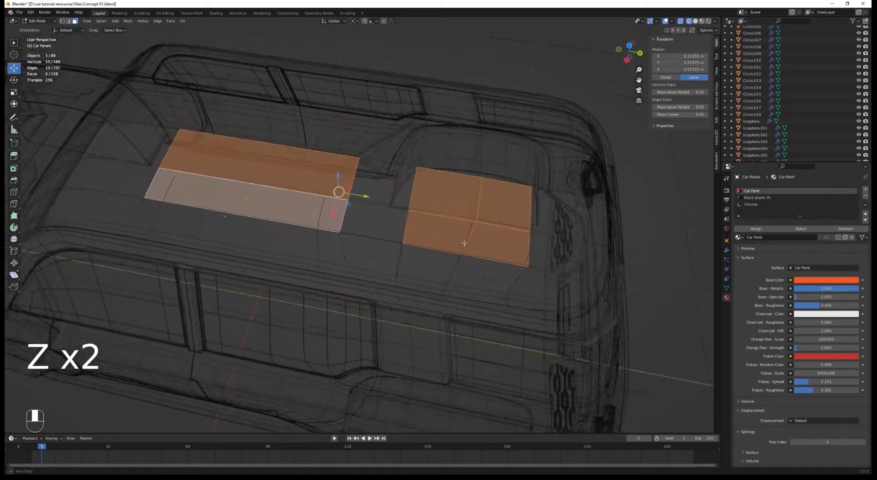
right_click(464, 243)
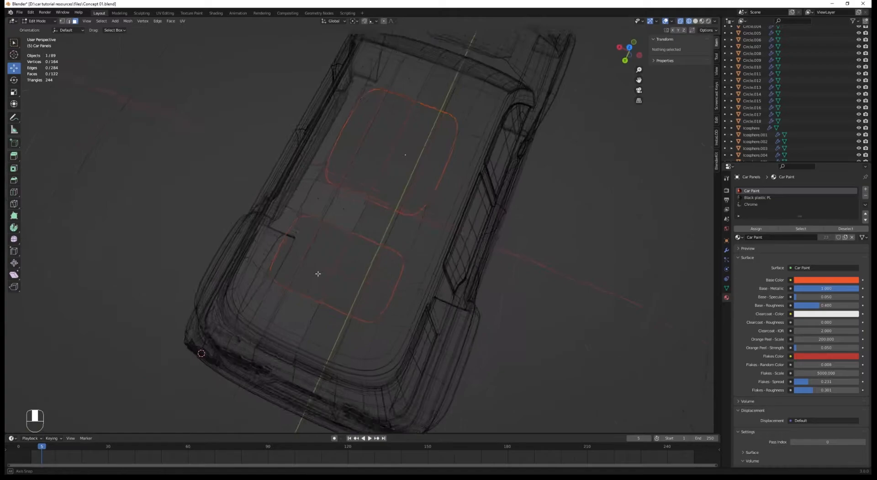
key(Tab)
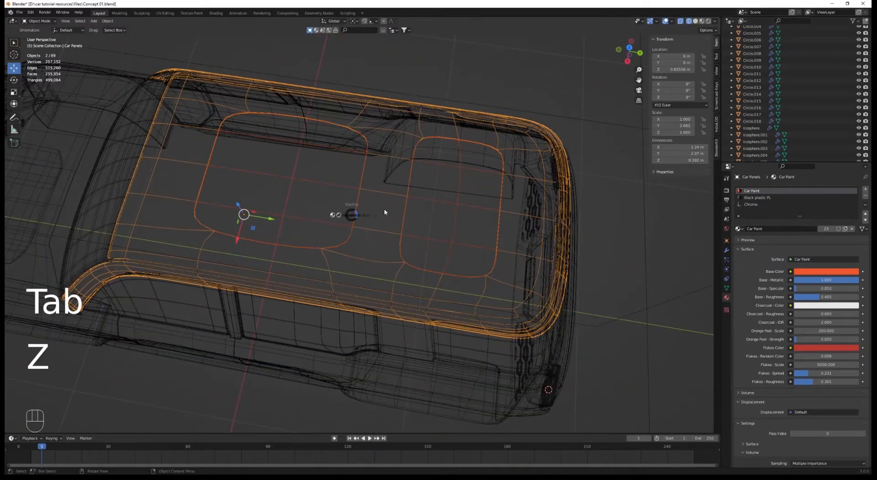
key(Tab)
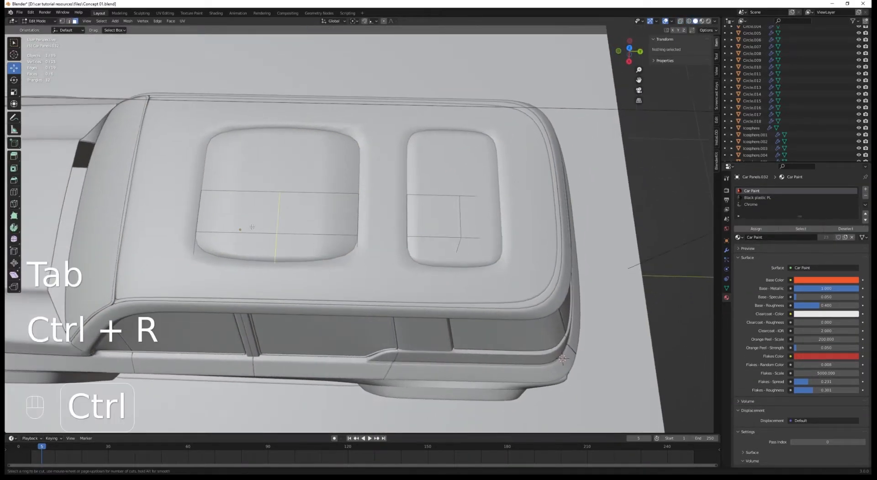
Loop-cut the panels and slide their edge loops to fit the roof recesses
key(ctrl+r)
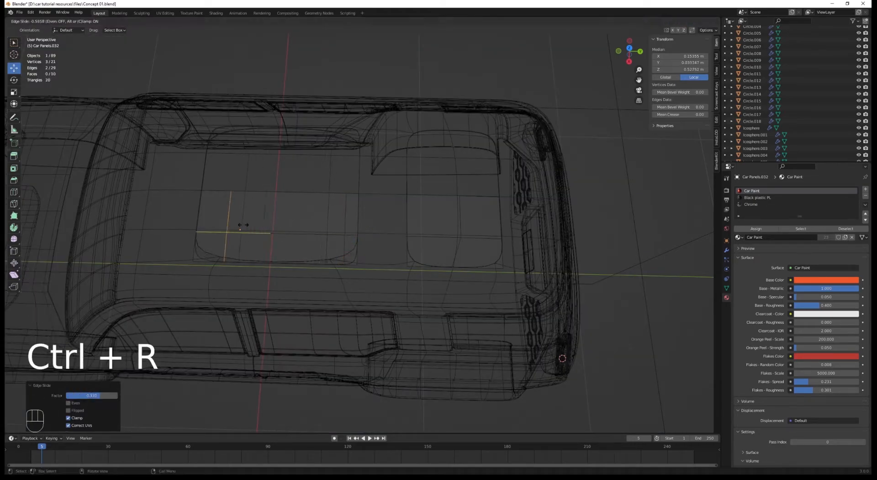
key(ctrl+r)
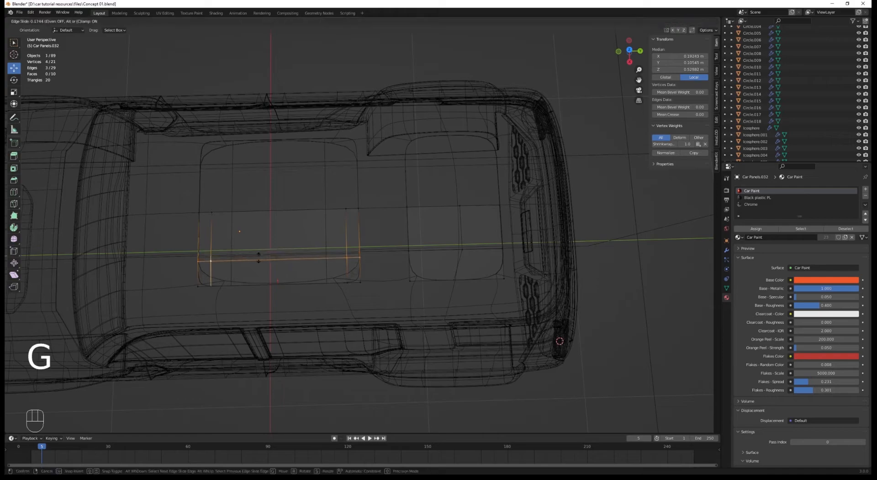
key(Tab)
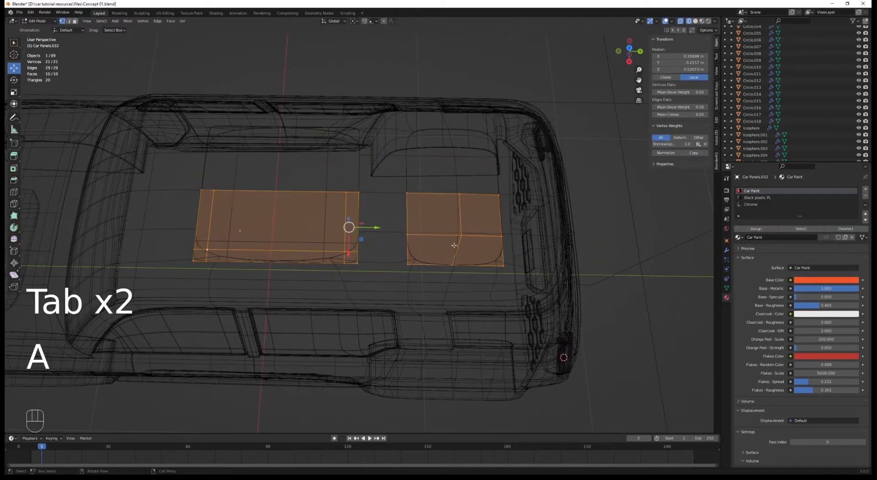
key(g)
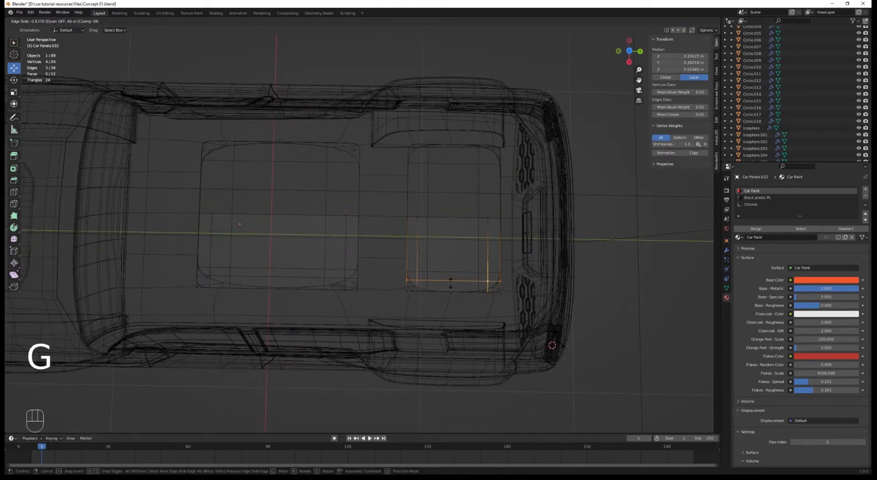
key(Tab)
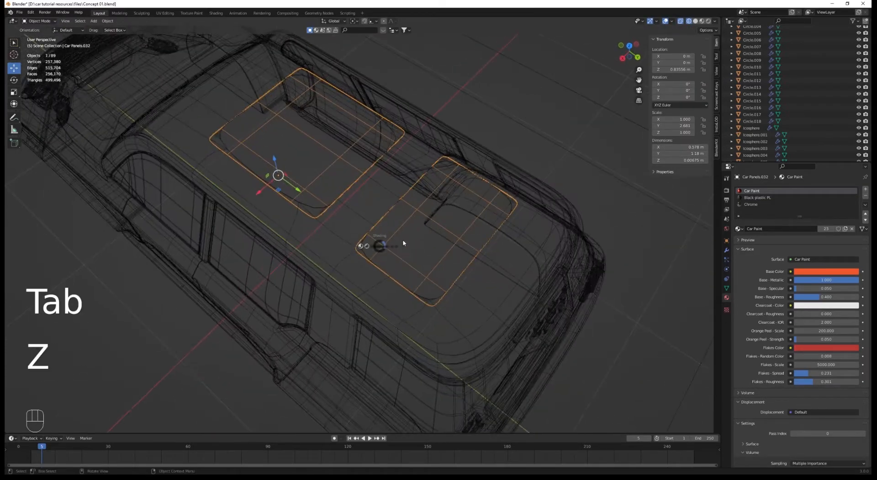
key(Tab)
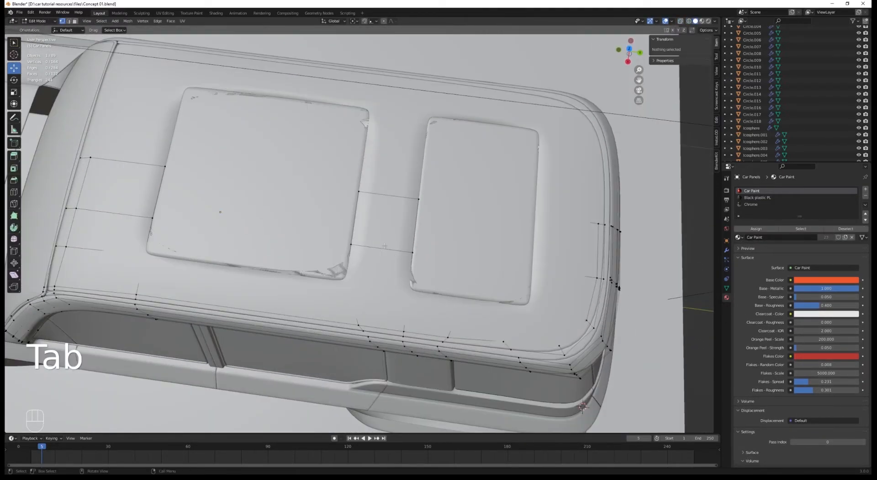
key(g)
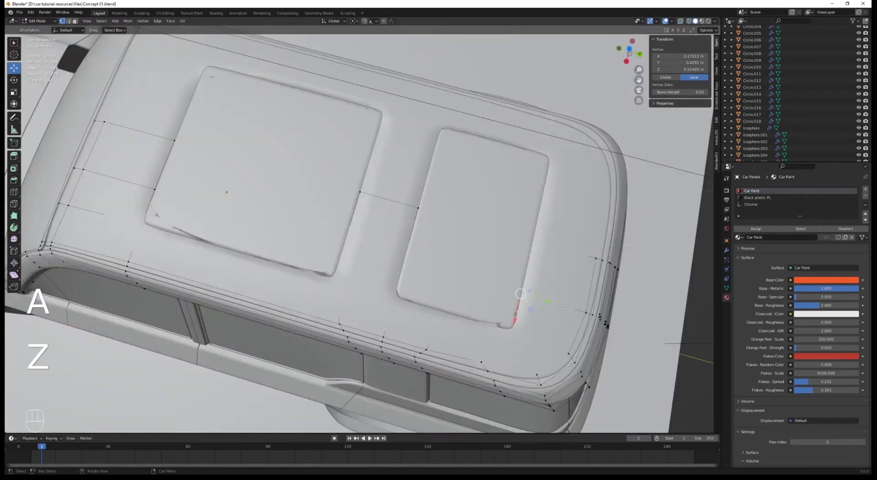
key(ctrl+r)
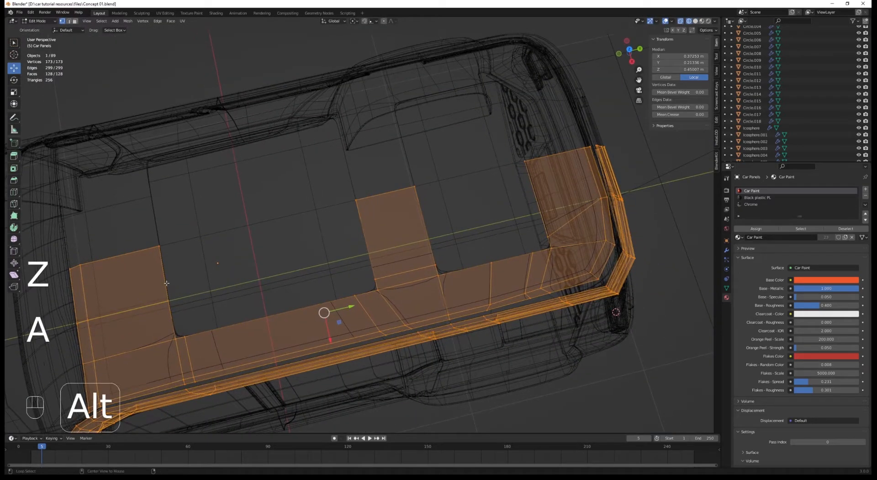
key(s)
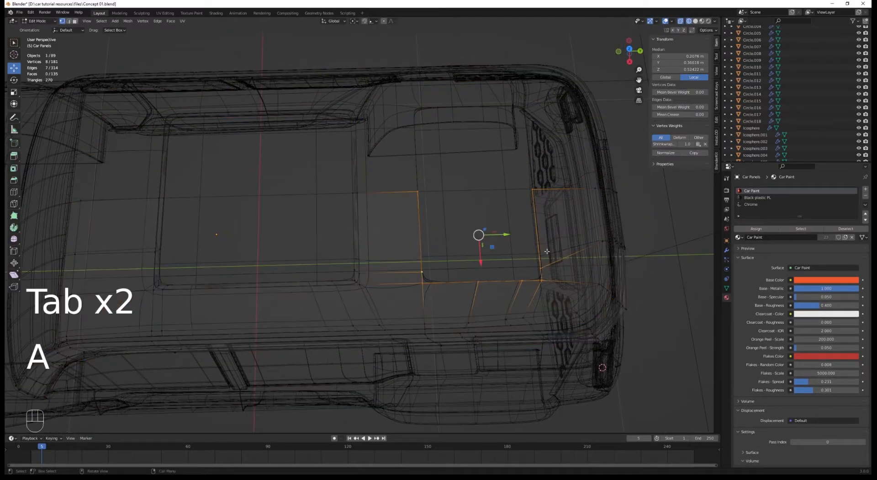
Extrude the rear panel's border inward and shrink it to sit flush in the opening
key(s)
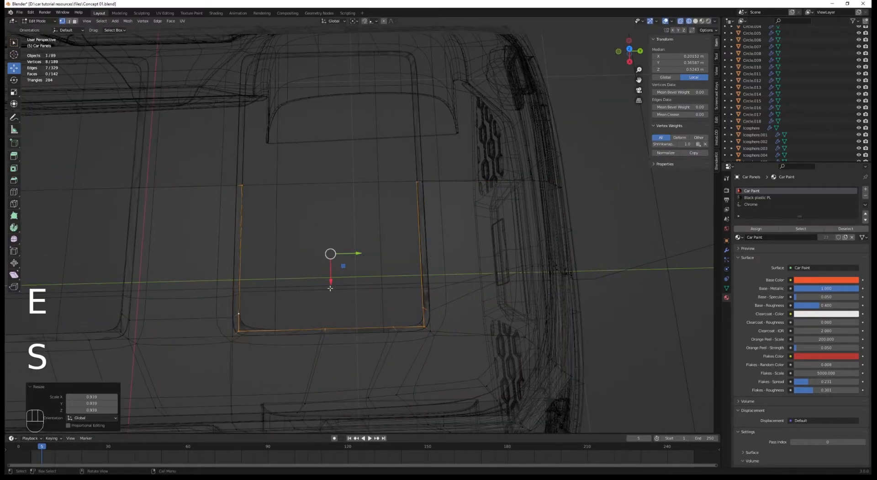
key(Tab)
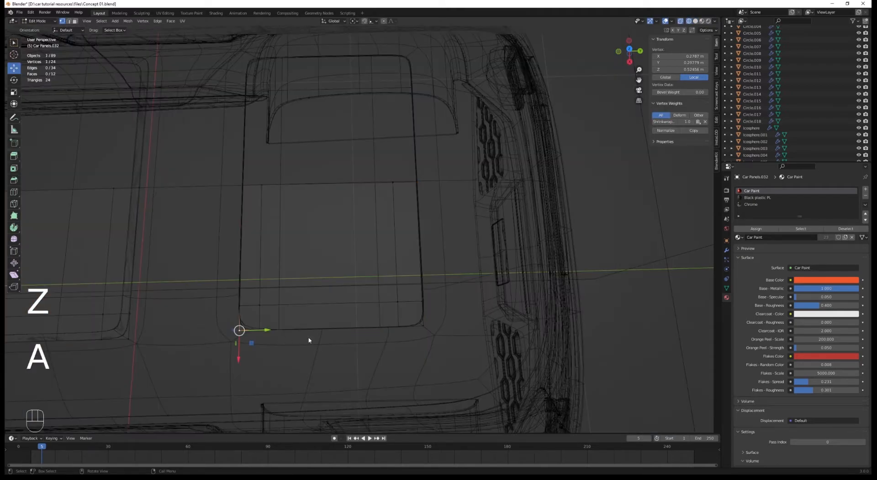
key(g)
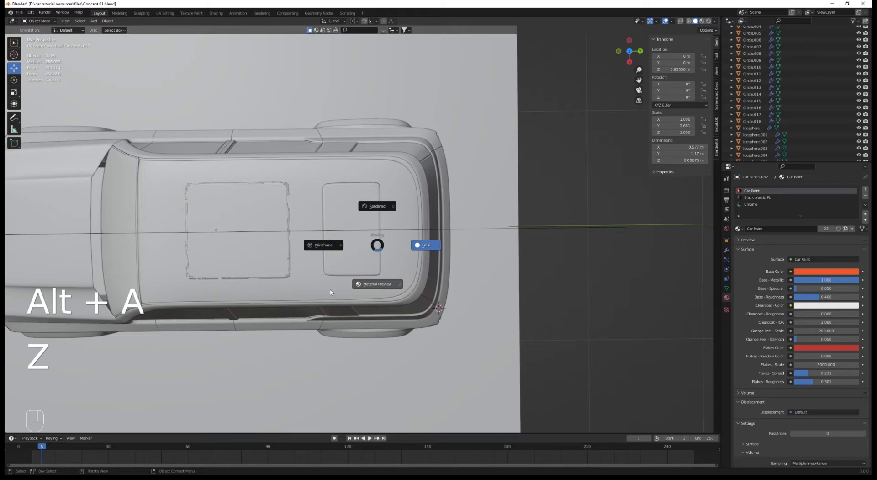
mouse_move(323, 287)
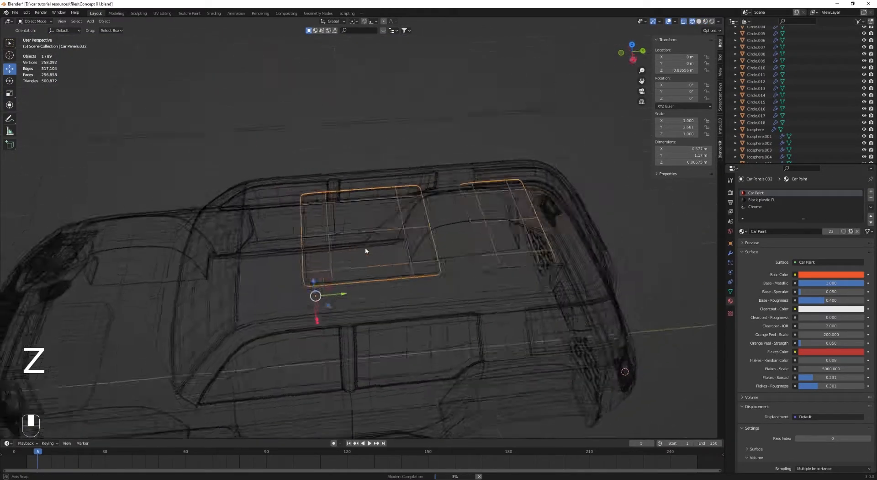
Scale the front panel's lower edge outward so it fills its roof opening
key(Tab)
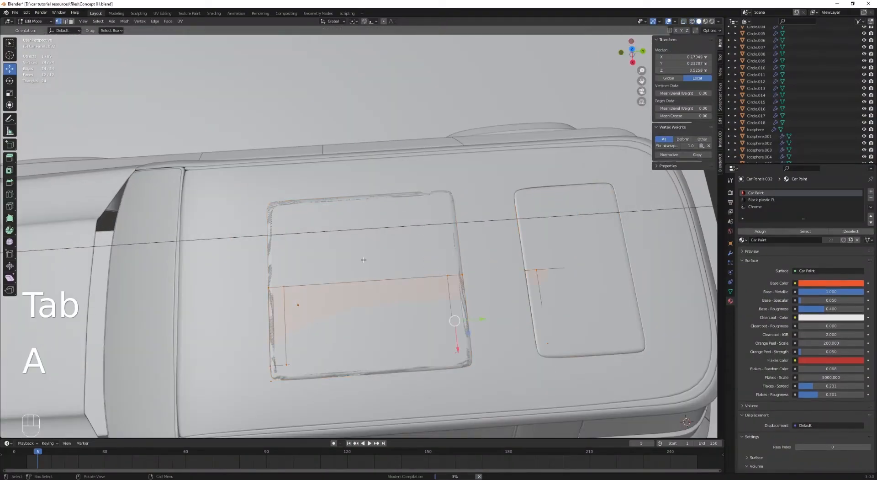
key(s)
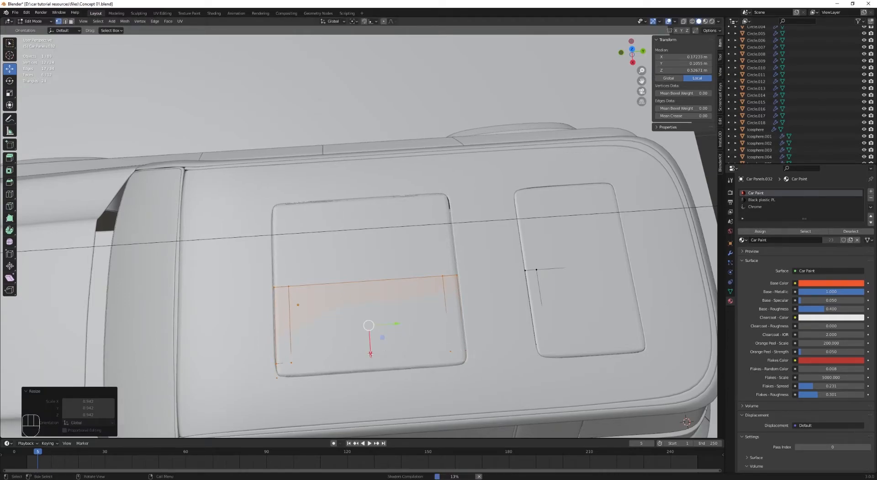
key(Tab)
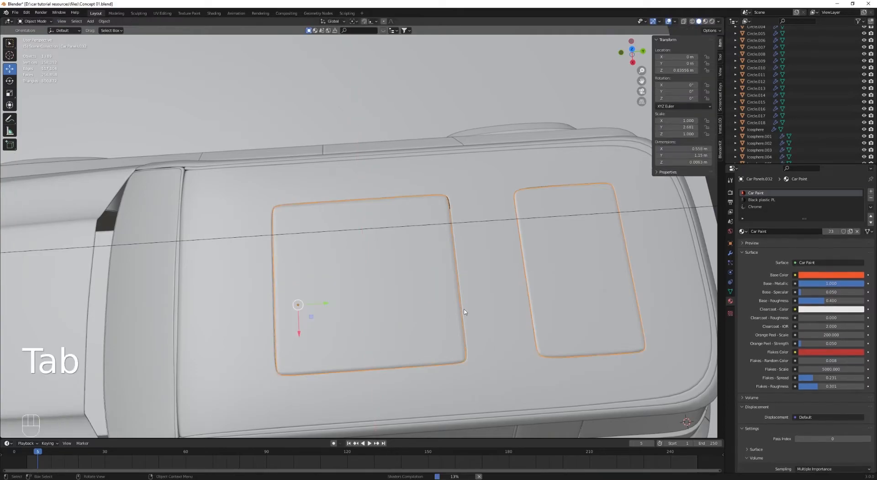
key(Alt+A)
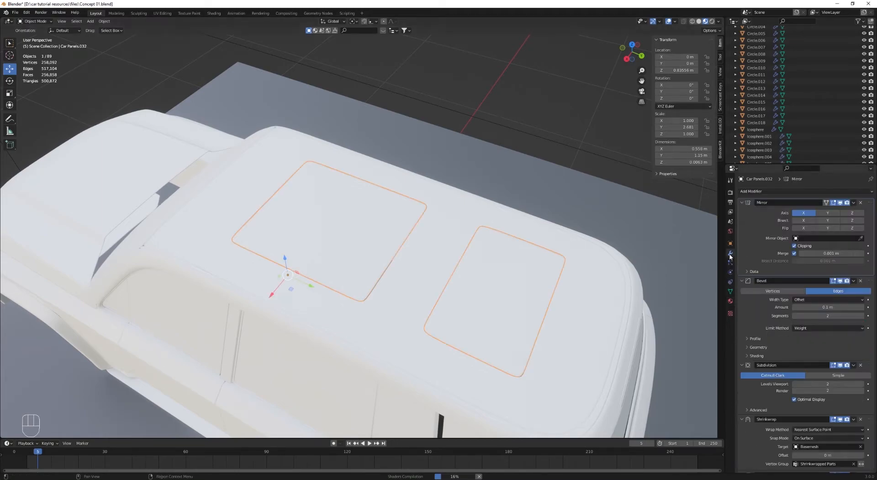
Assign the Glass material to both sunroof panels and preview them in rendered view
scroll(down, 3)
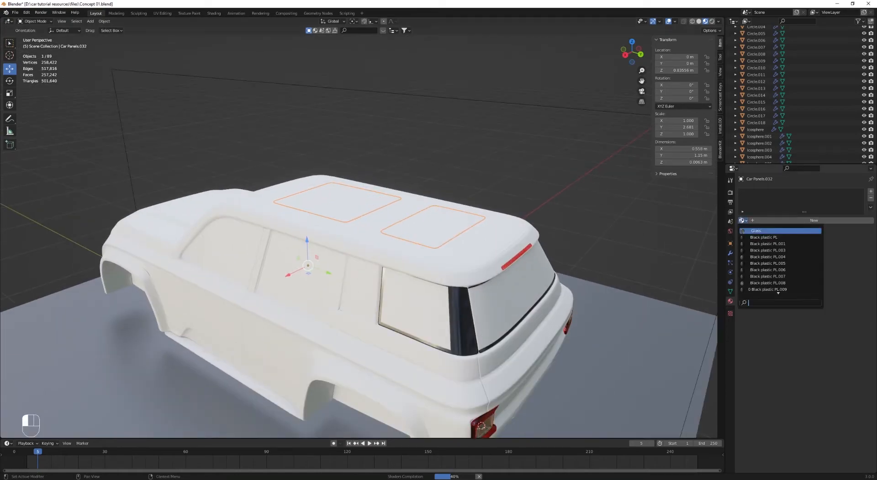
text(g)
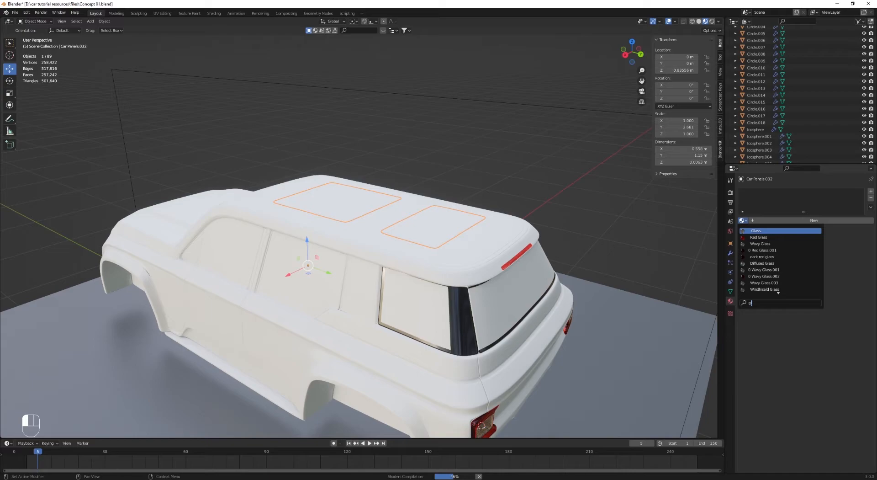
click(757, 230)
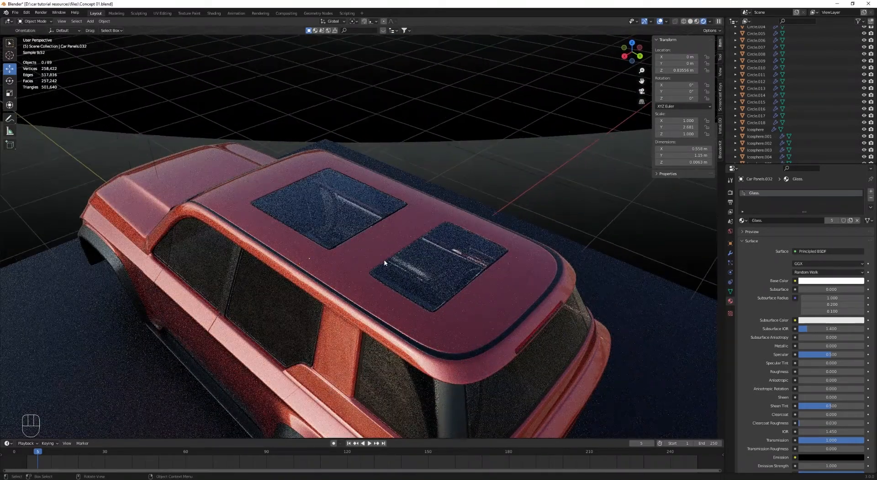
drag(384, 263, 459, 347)
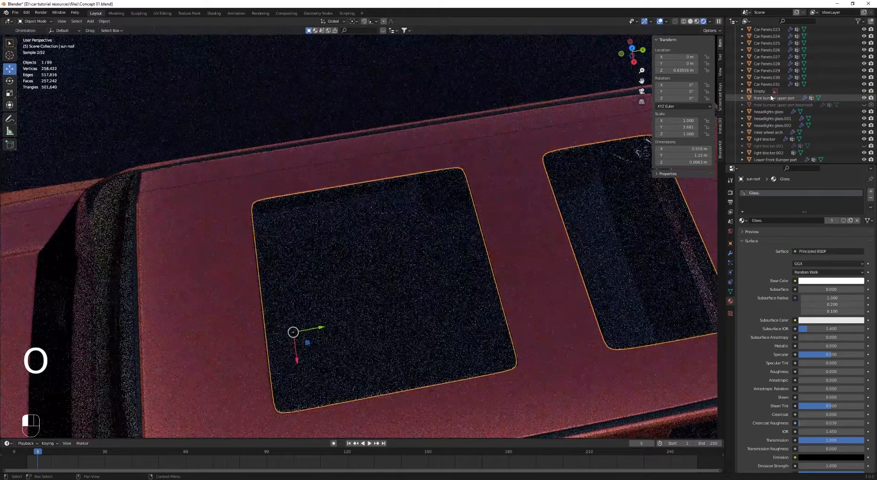
Make the Glass material single-user, rename it 'sunroof', and darken its Base Color to near-black
click(745, 220)
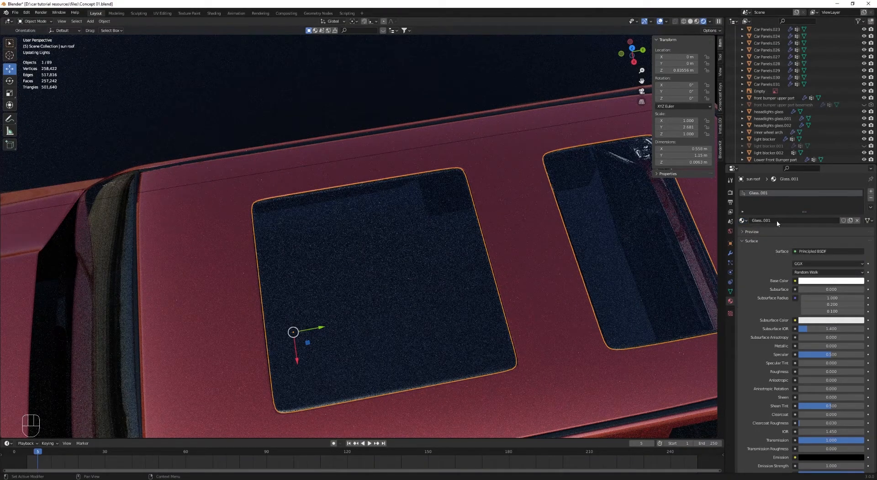
text(sunroof)
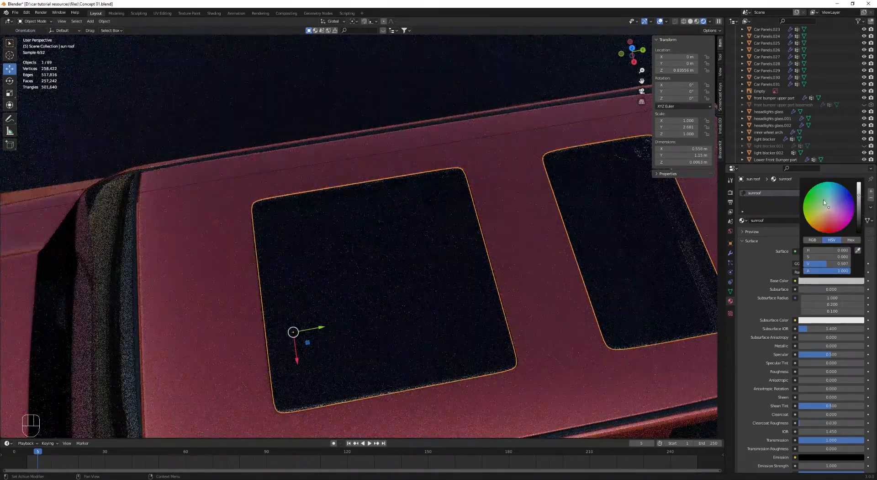
key(alt+a)
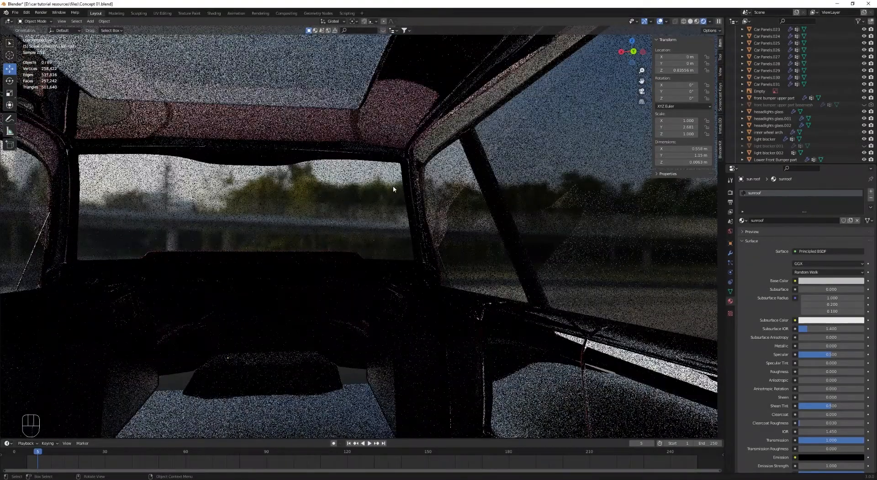
key(Tab)
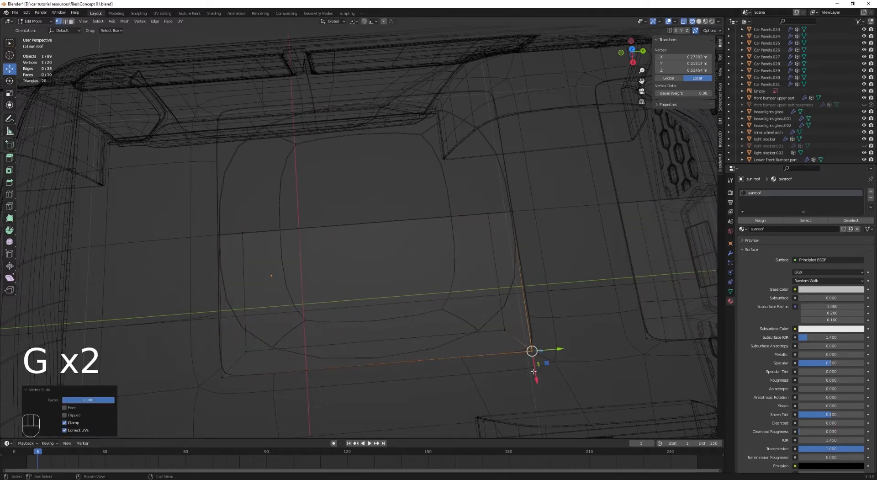
Cut a new edge loop across the front sunroof panel and undo a misplaced one
key(ctrl+r)
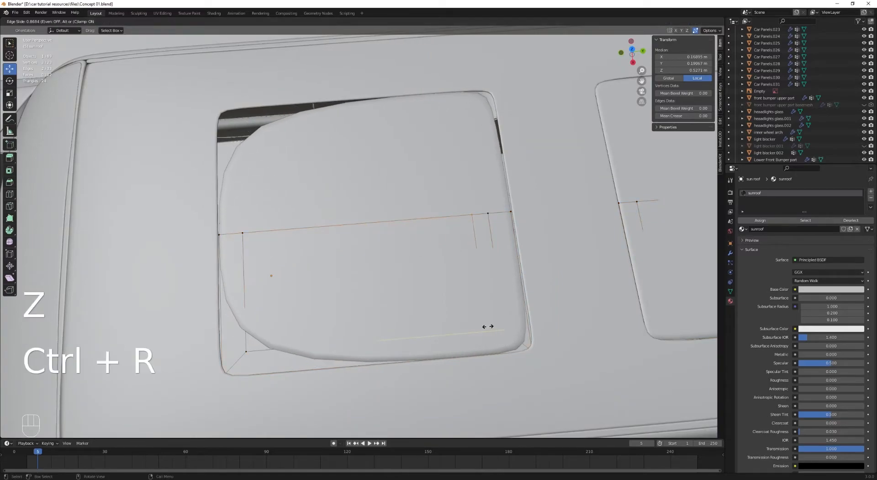
click(500, 324)
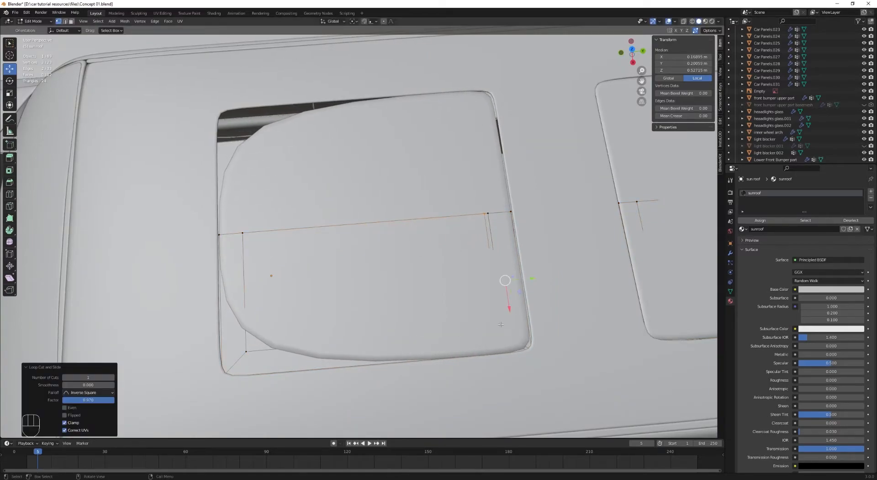
key(ctrl+r)
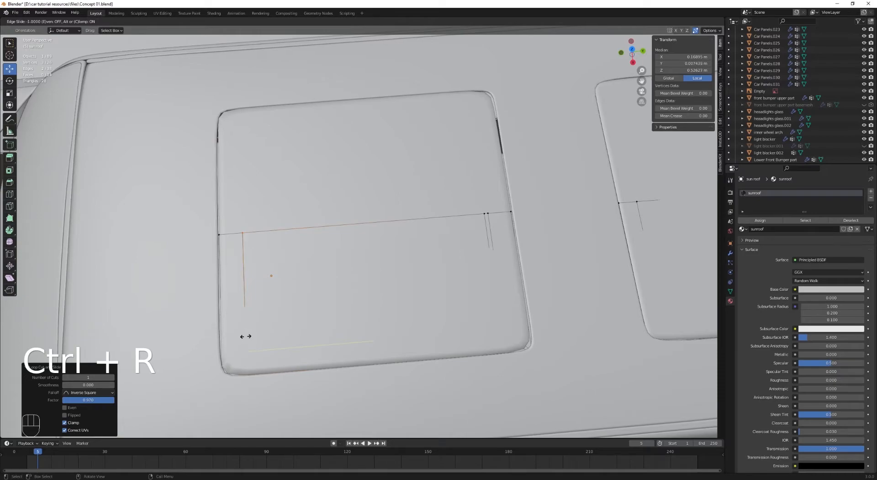
key(ctrl+z)
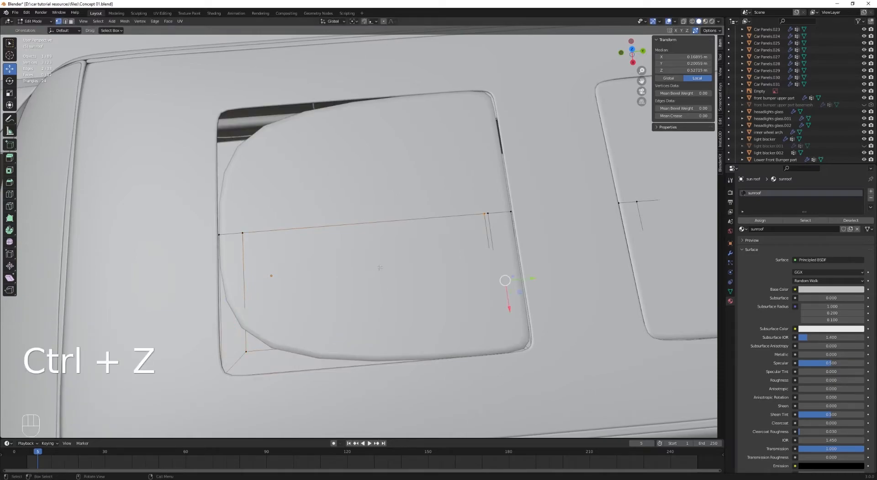
Add three more edge loops across the panel and check it in rendered shading
key(Ctrl+R)
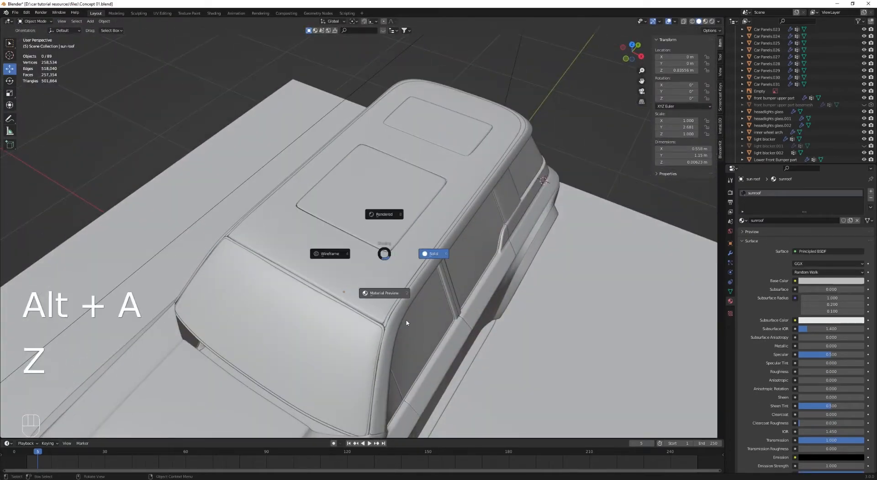
key(Tab)
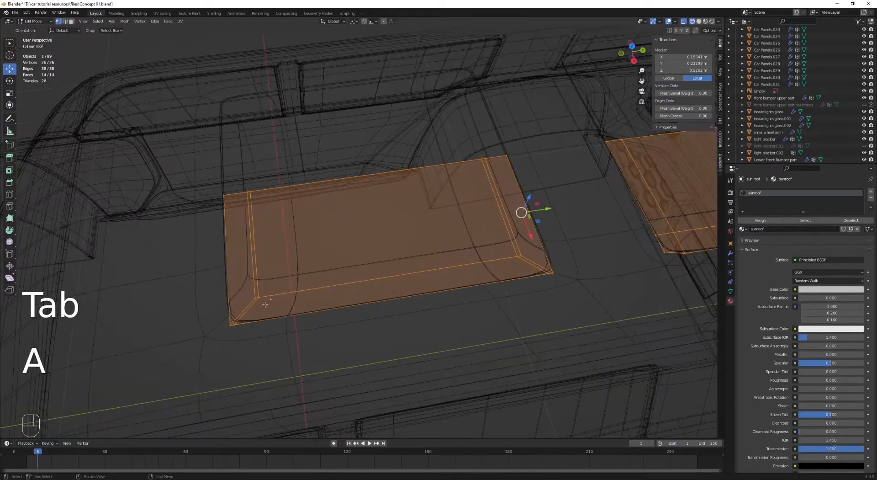
key(ctrl+r)
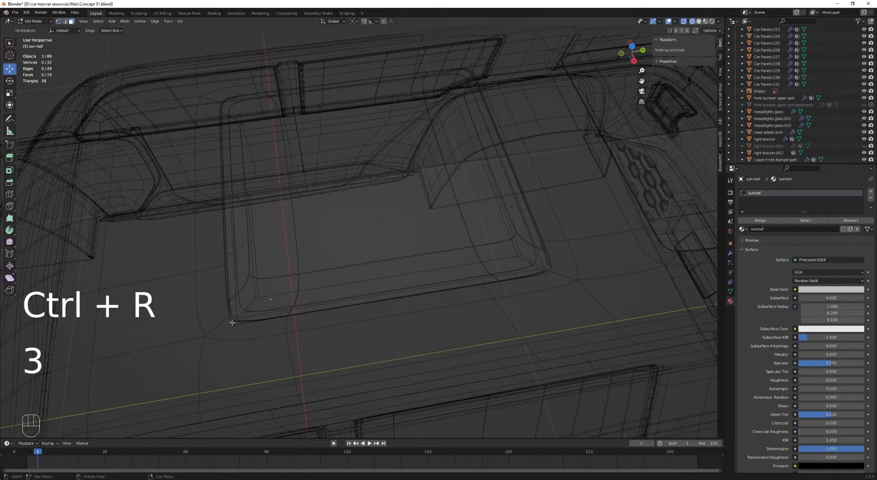
key(z)
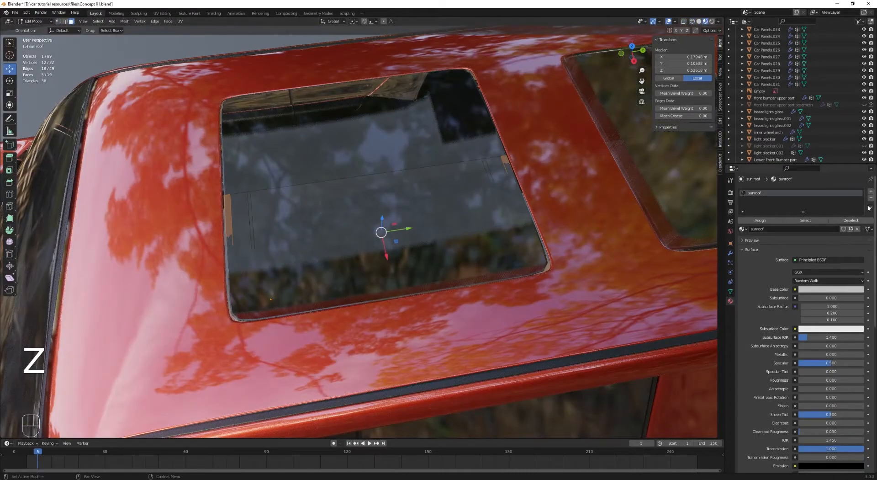
Add material slots to the sunroof holding the sunroof glass and Plastic windows materials
click(745, 240)
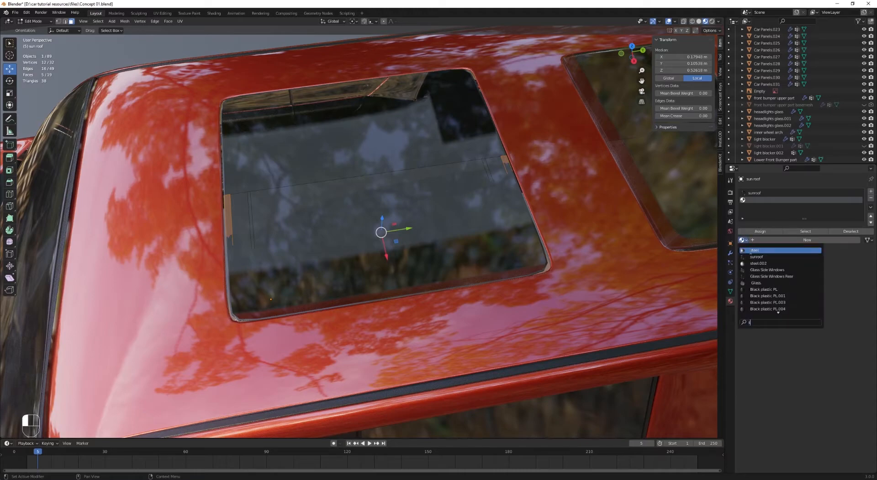
click(756, 256)
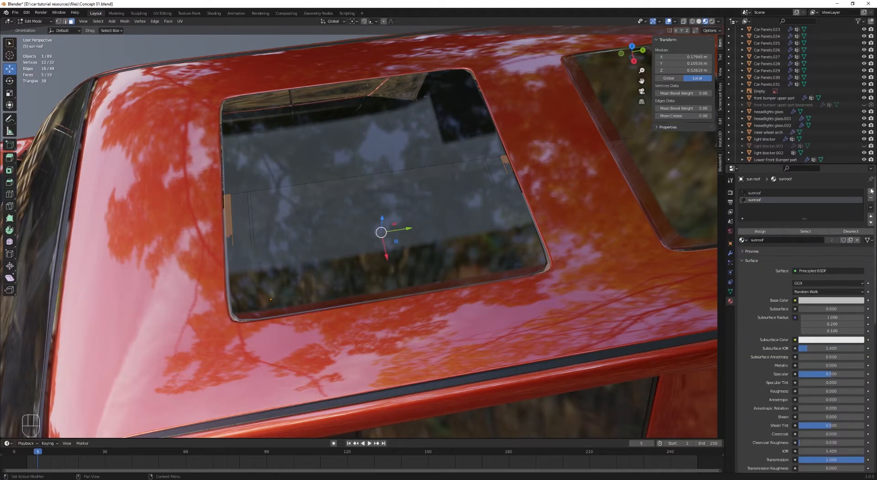
click(745, 239)
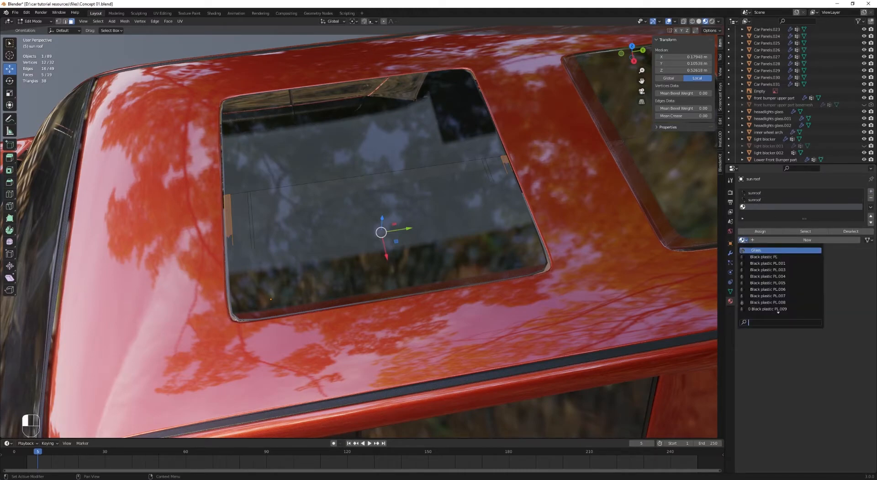
text(w)
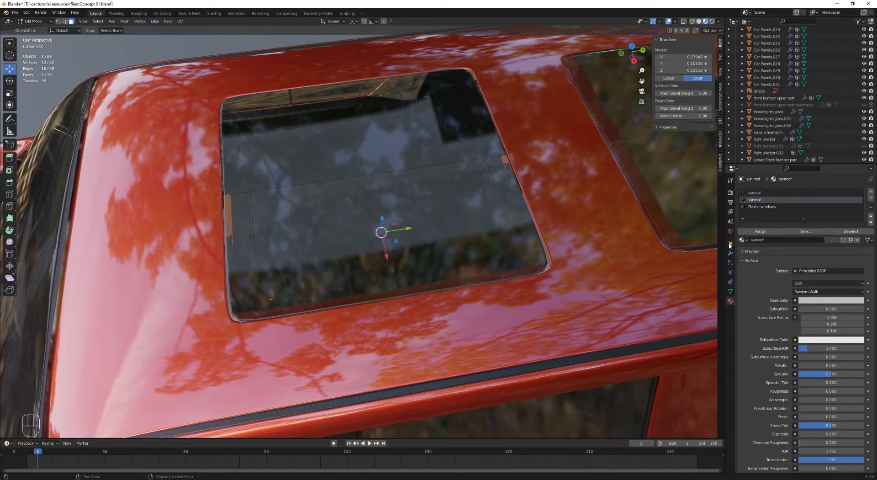
Set the Solidify modifier's Material Offset to 1 so the panel rim uses Plastic windows
click(730, 253)
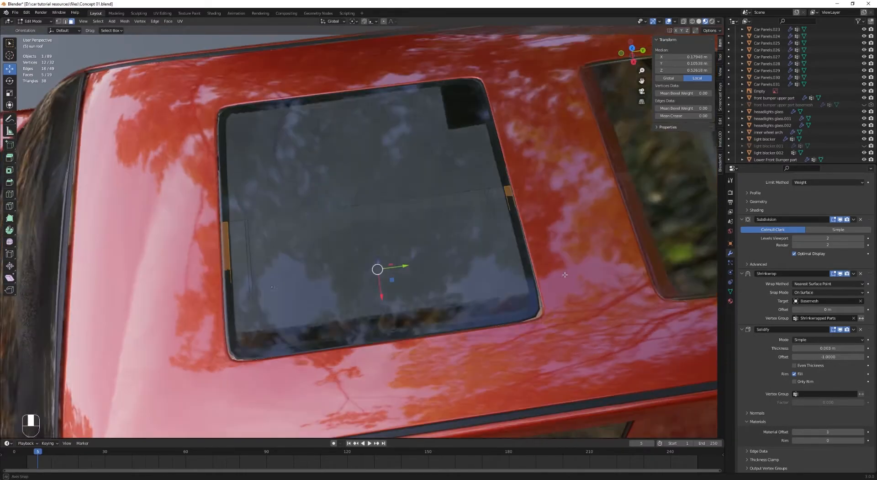
key(Tab)
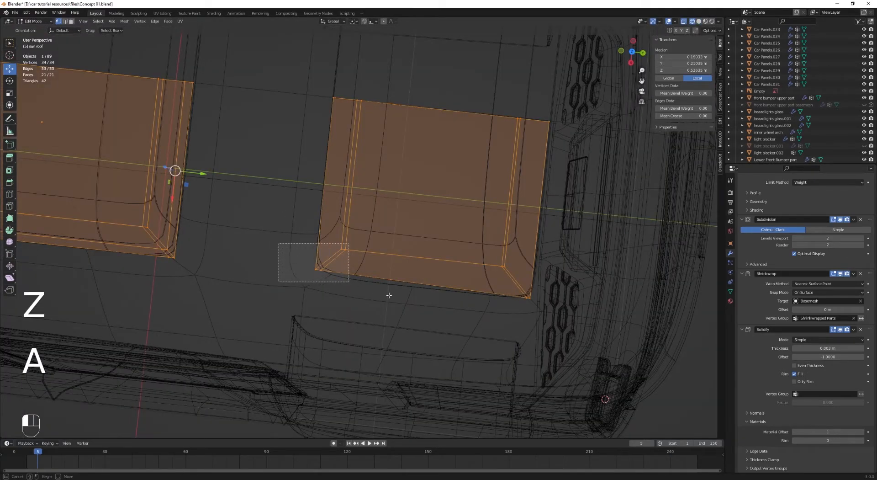
Lower all the Car Panels roof geometry slightly along Z and preview the SUV rendered from above
key(Tab)
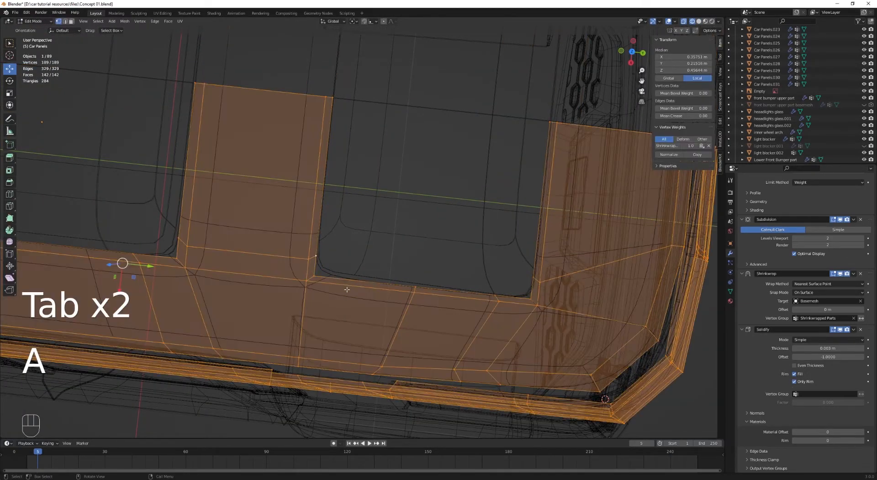
key(z)
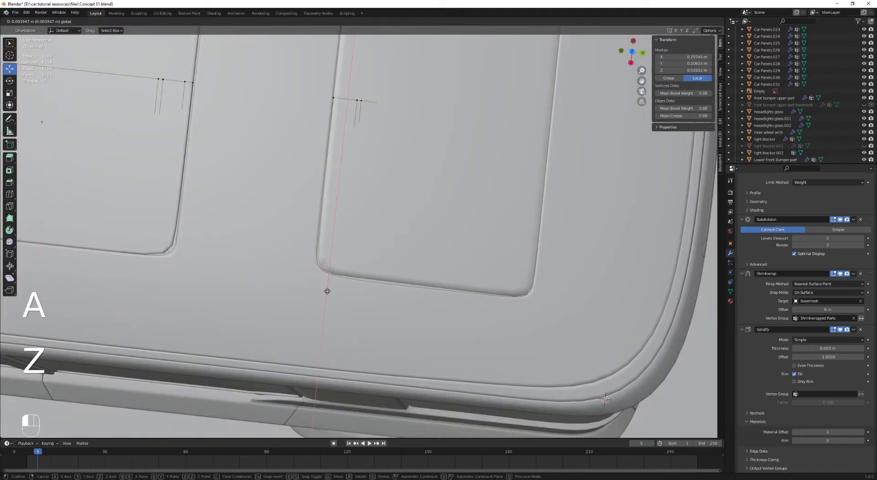
key(Tab)
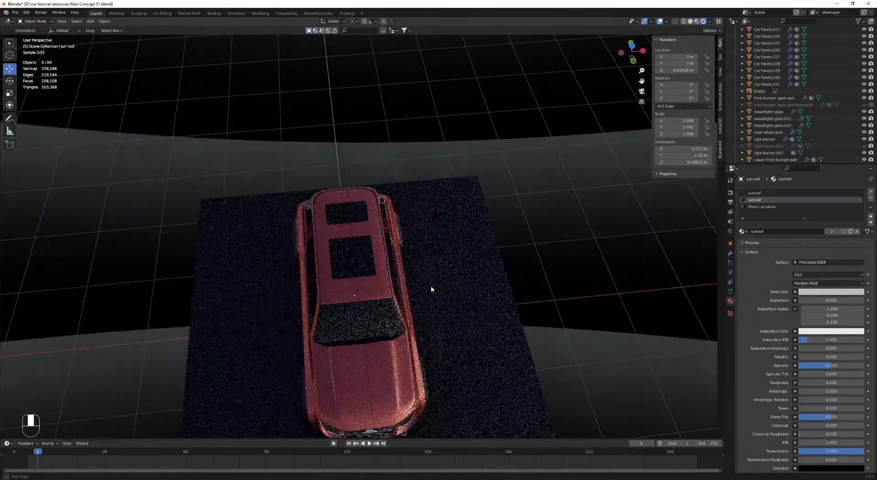
drag(431, 279, 408, 245)
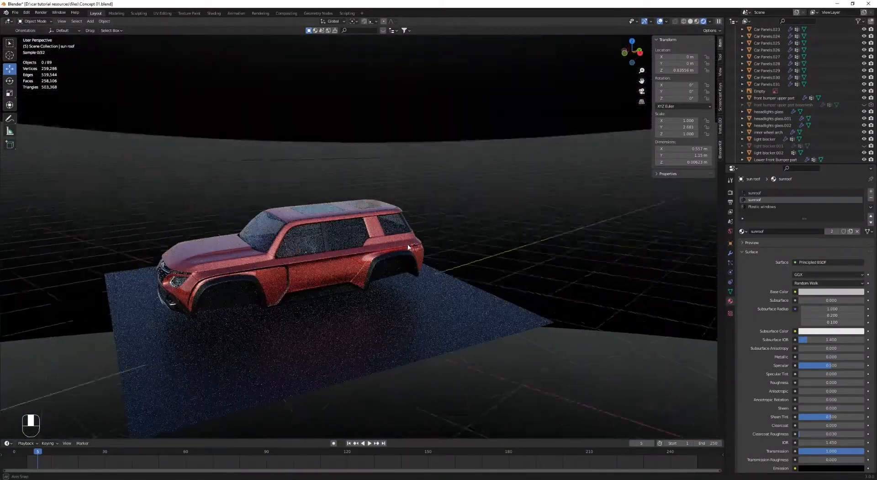
drag(409, 246, 422, 323)
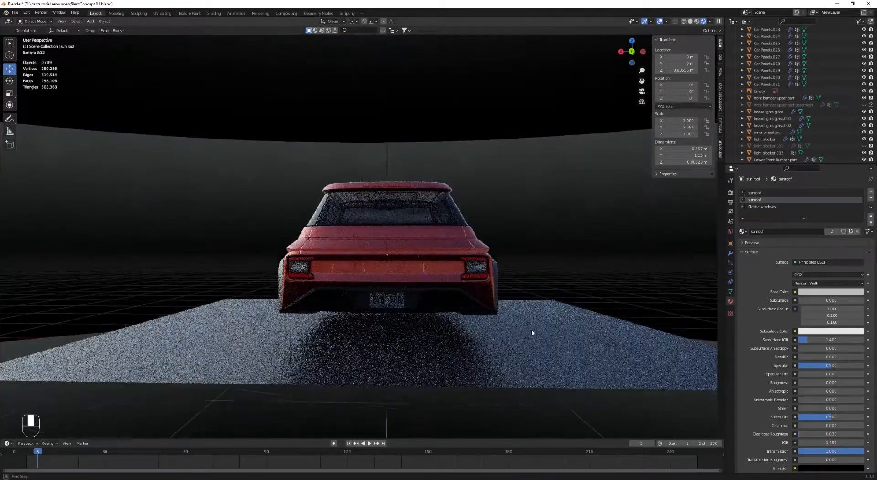
drag(532, 332, 317, 306)
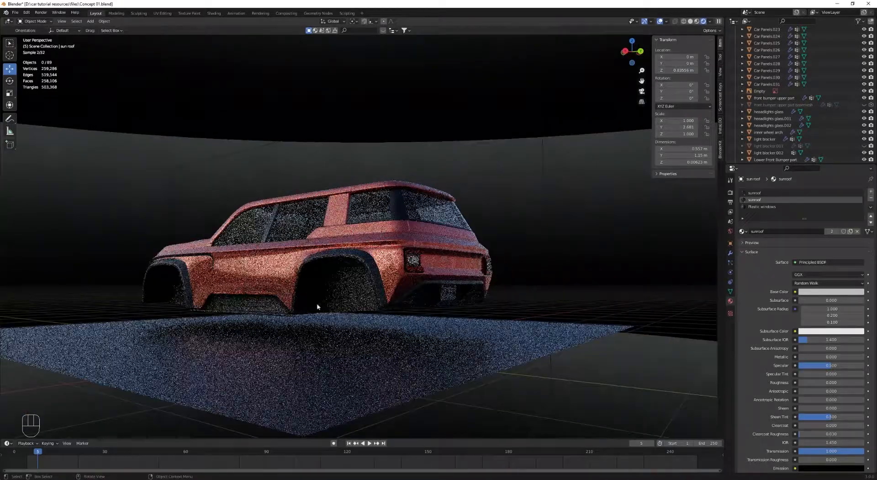